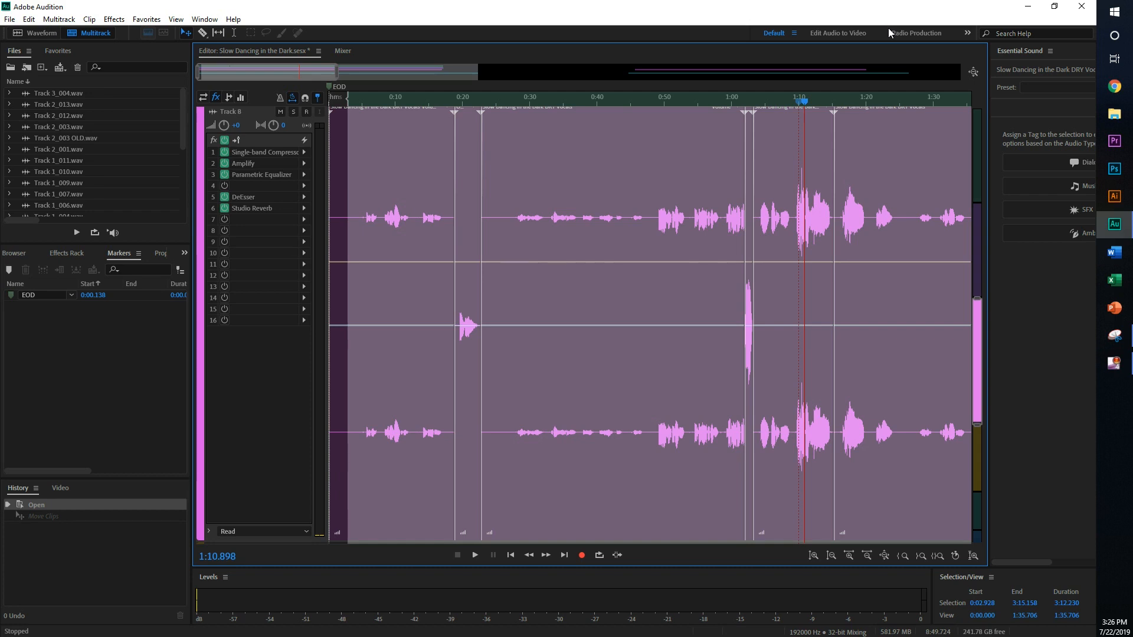
pyautogui.moveTo(892, 6)
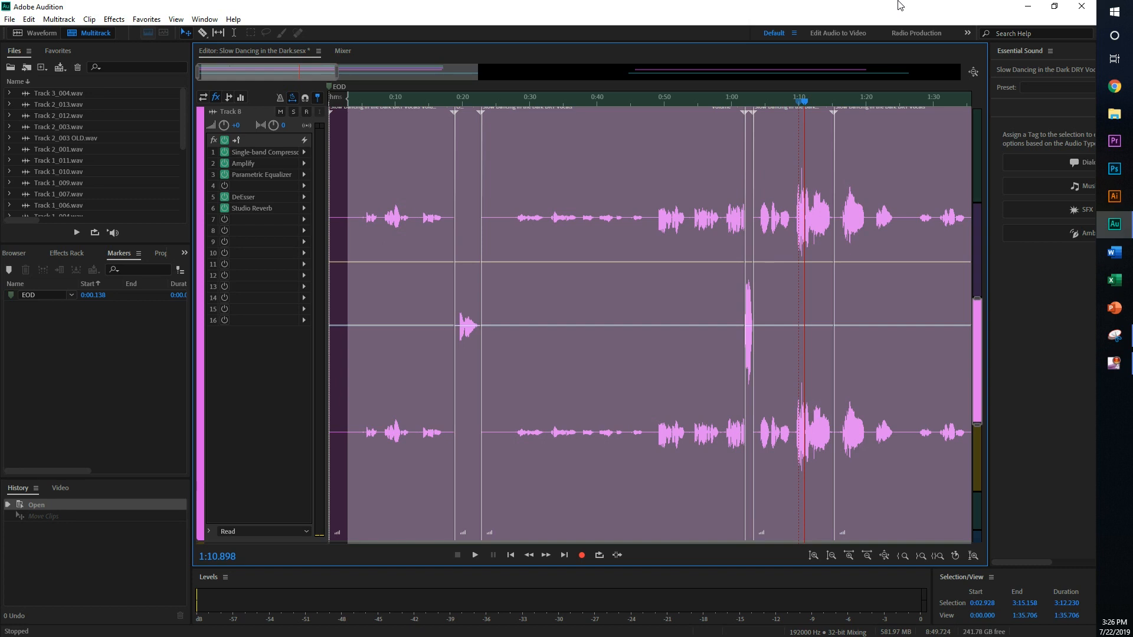
pyautogui.moveTo(888, 5)
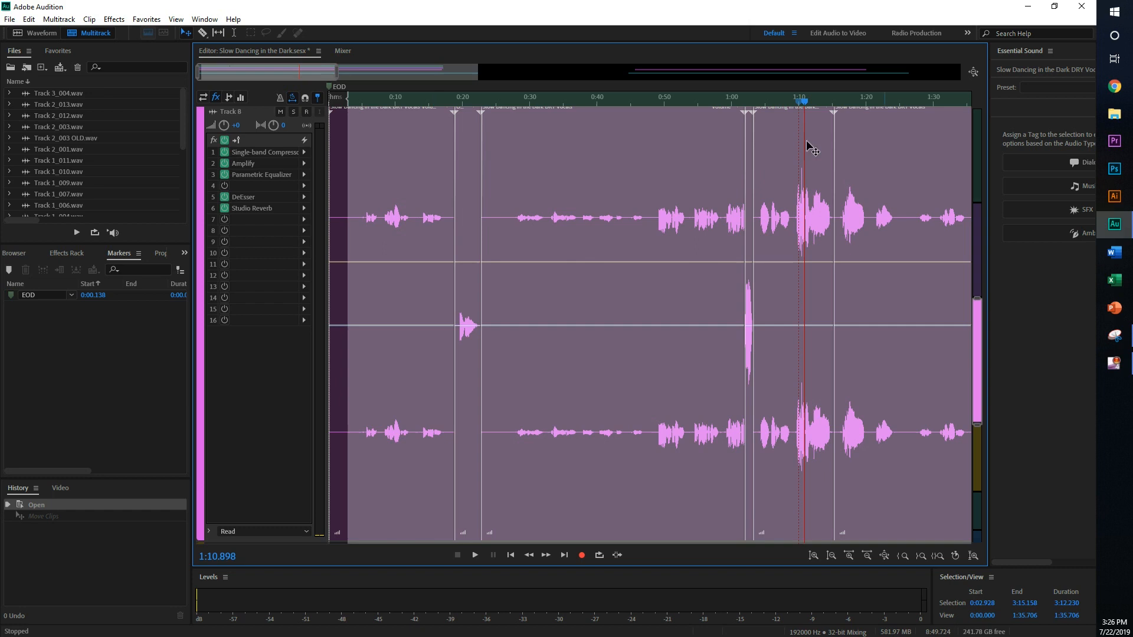
pyautogui.moveTo(474, 23)
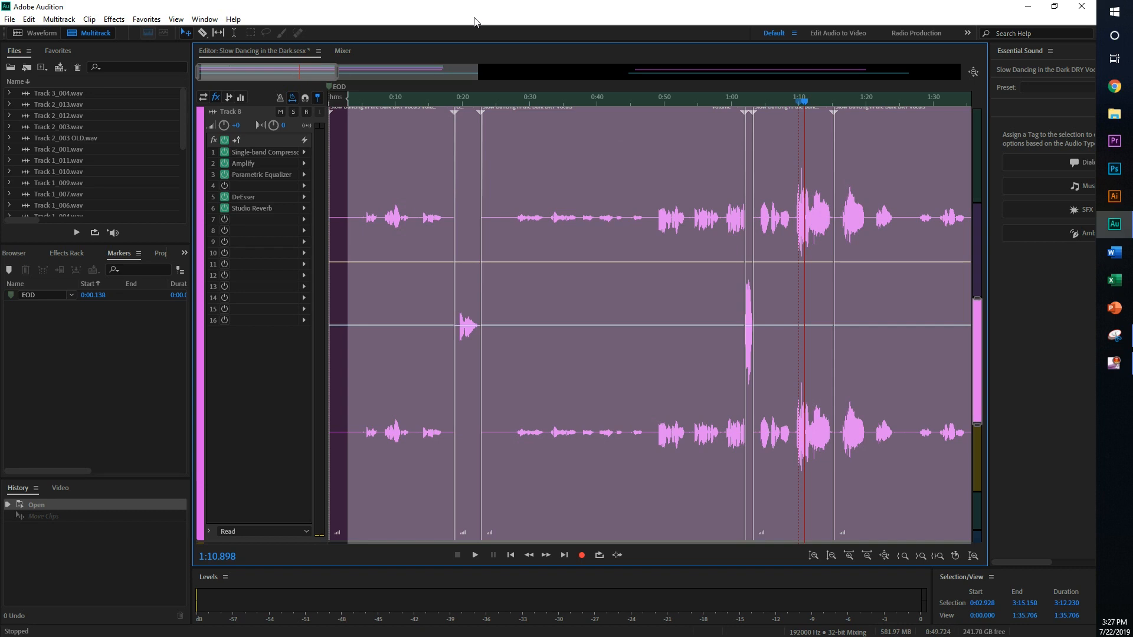
pyautogui.moveTo(596, 111)
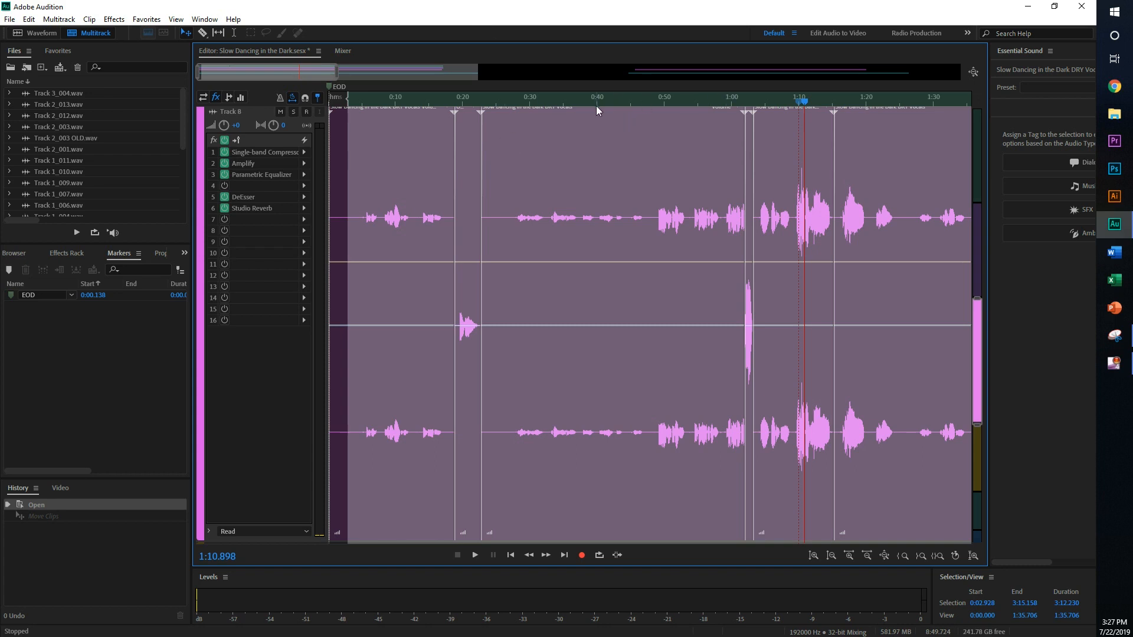
pyautogui.moveTo(593, 118)
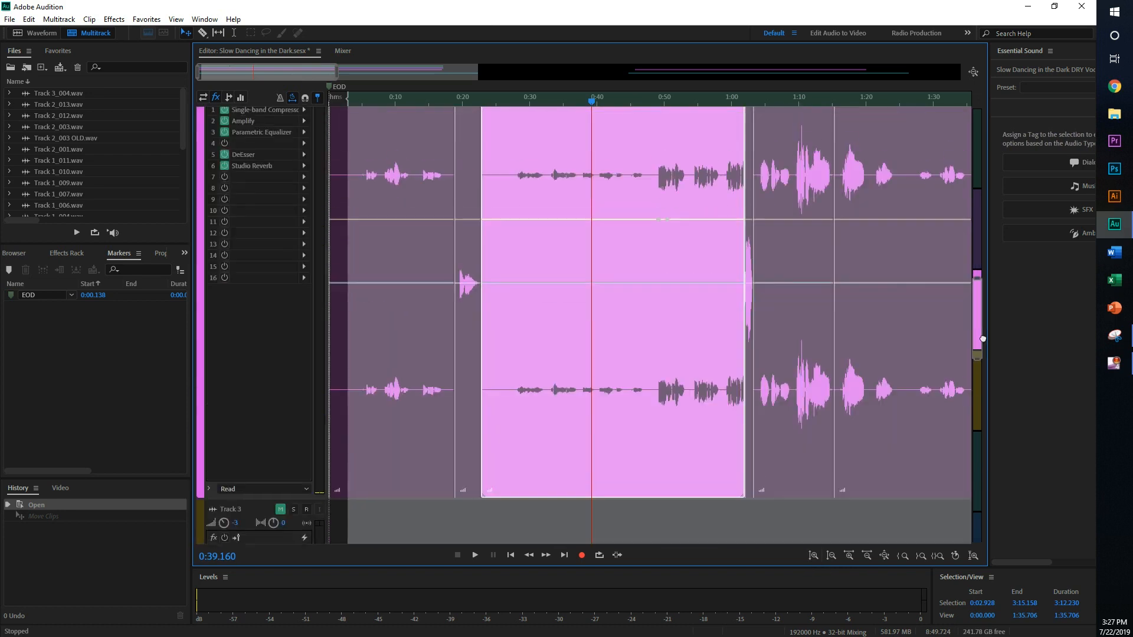
pyautogui.moveTo(576, 184)
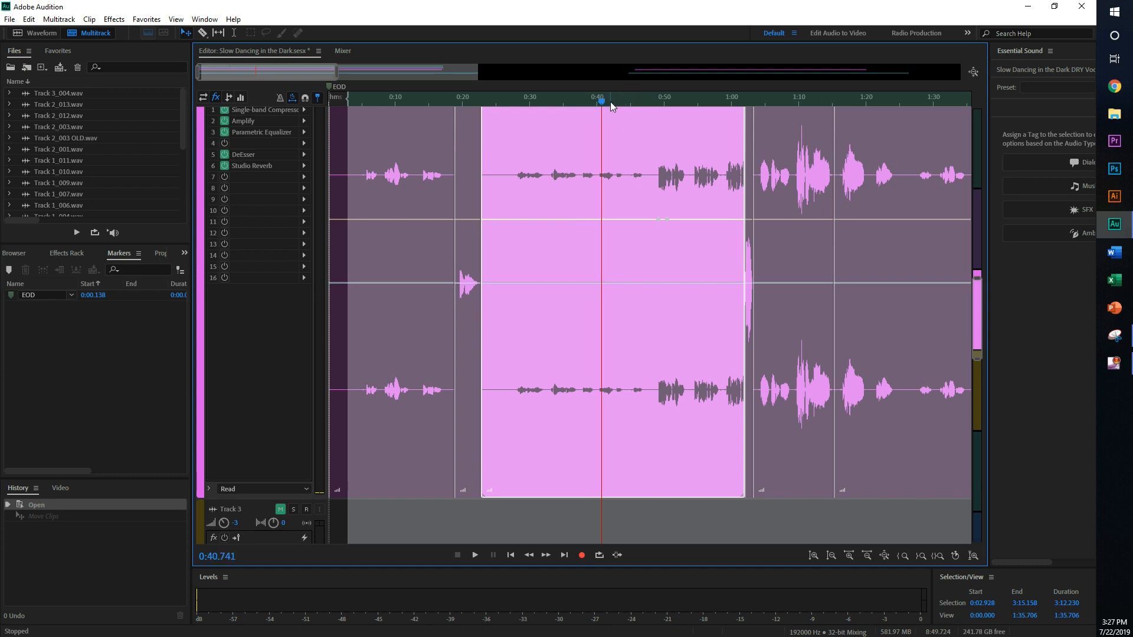
pyautogui.moveTo(653, 105)
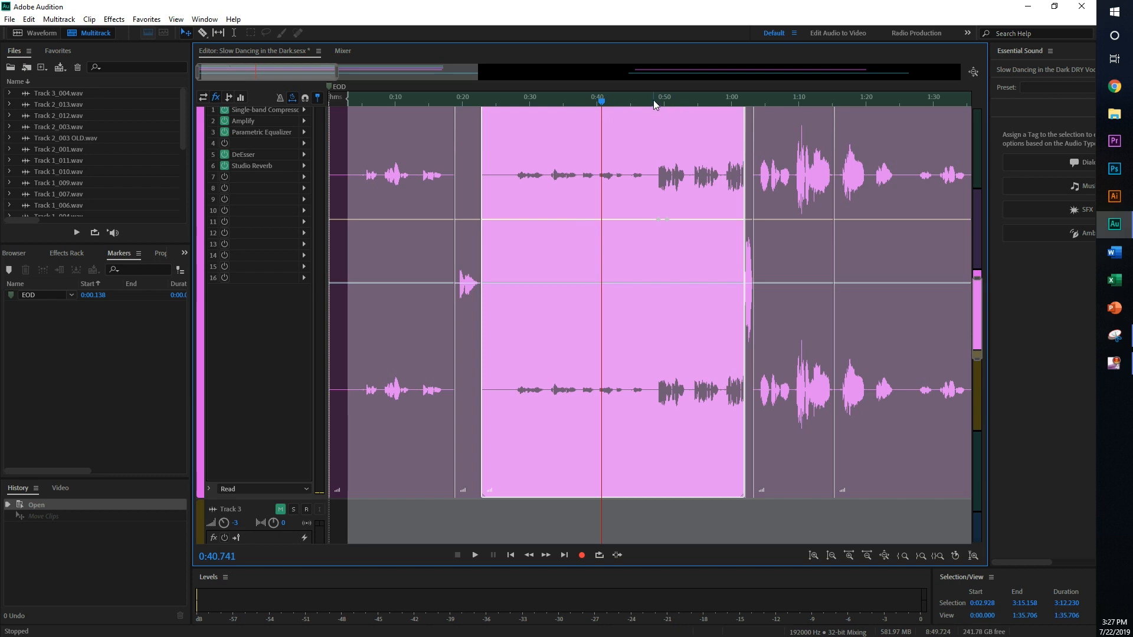
# Move the playhead along the vocal clip to about 2:30 in the song
pyautogui.click(474, 555)
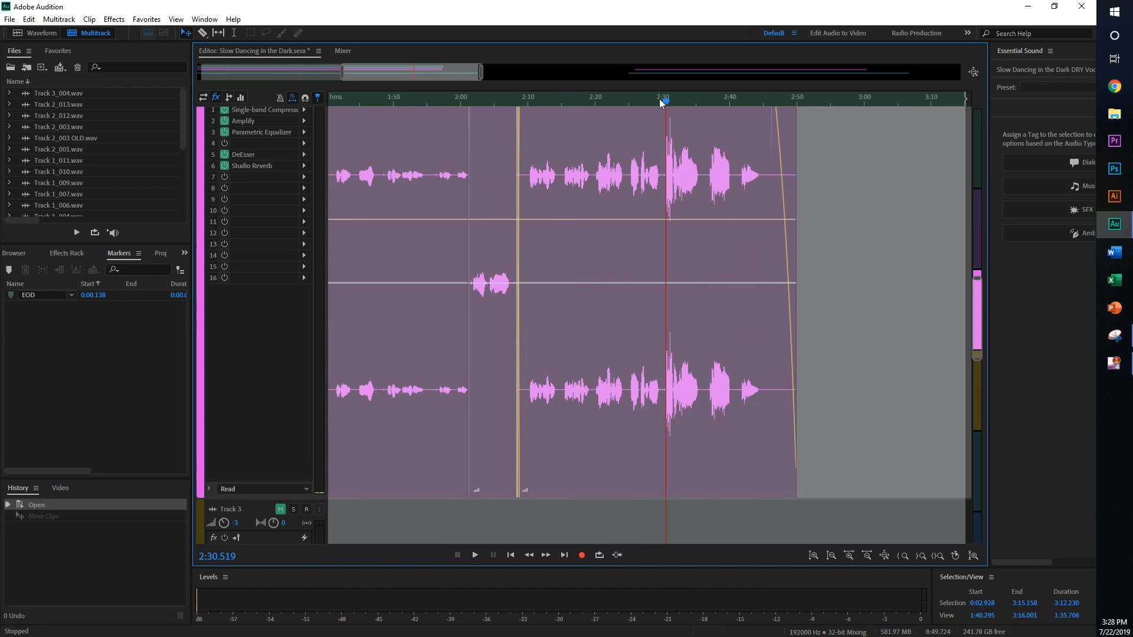
pyautogui.click(474, 555)
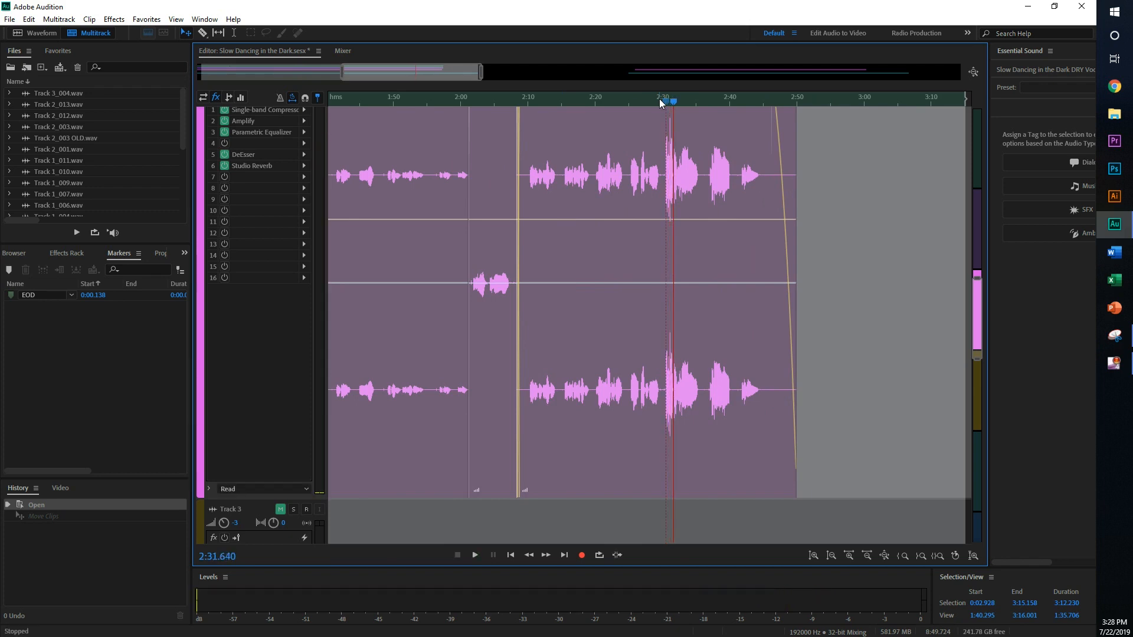
pyautogui.moveTo(427, 276)
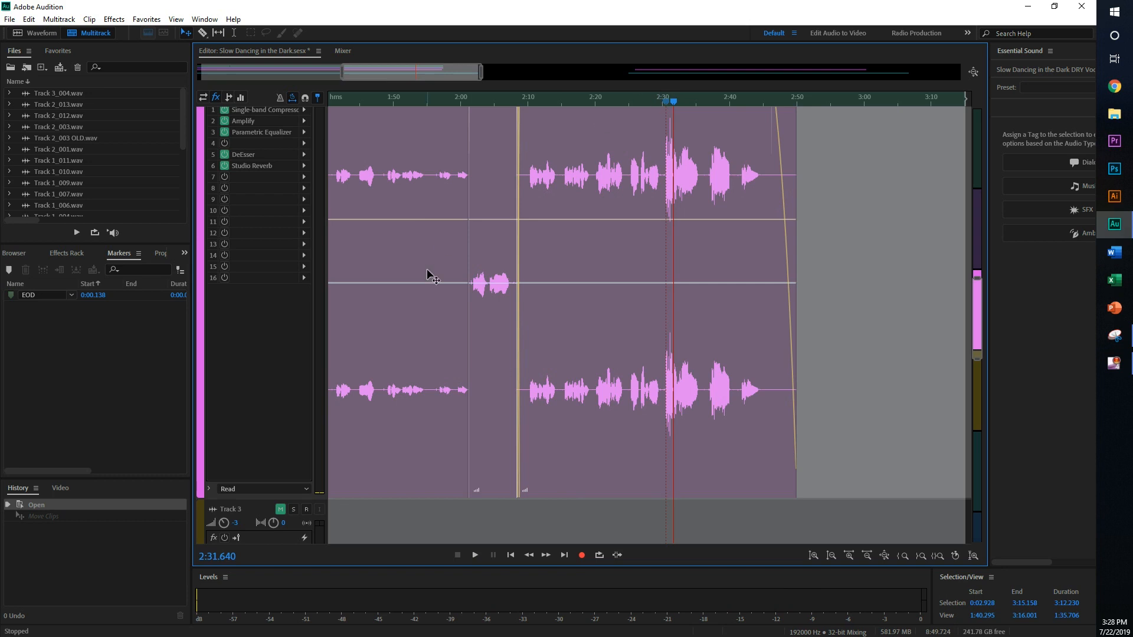
pyautogui.moveTo(677, 196)
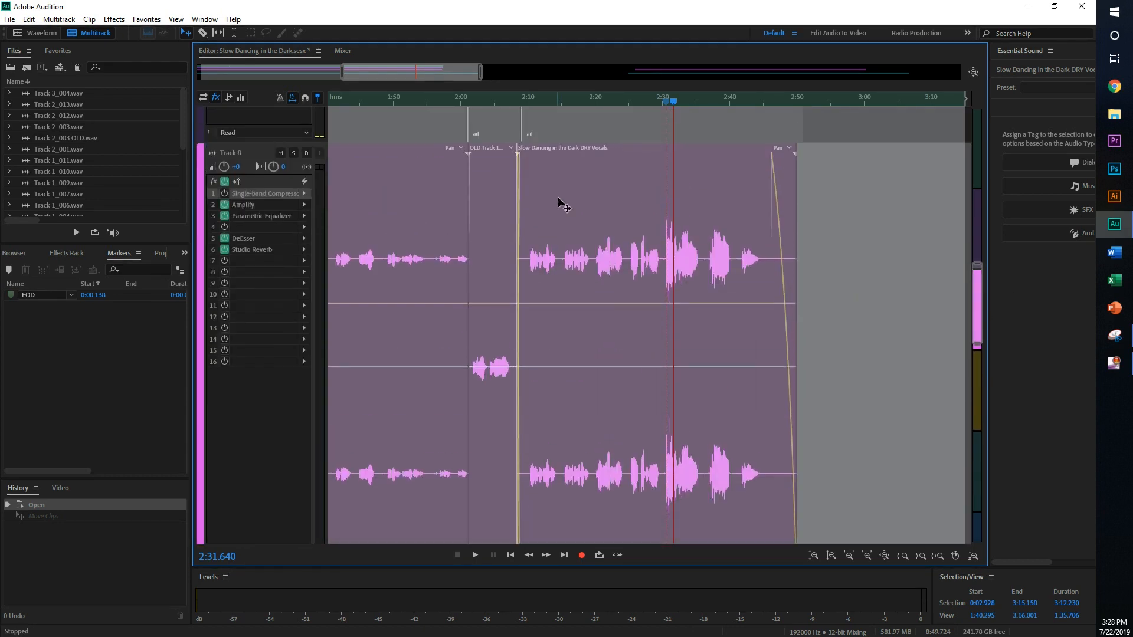
# Audition the section around 1:45-2:10, then remove the Single-band Compressor from the first effect slot
pyautogui.click(529, 97)
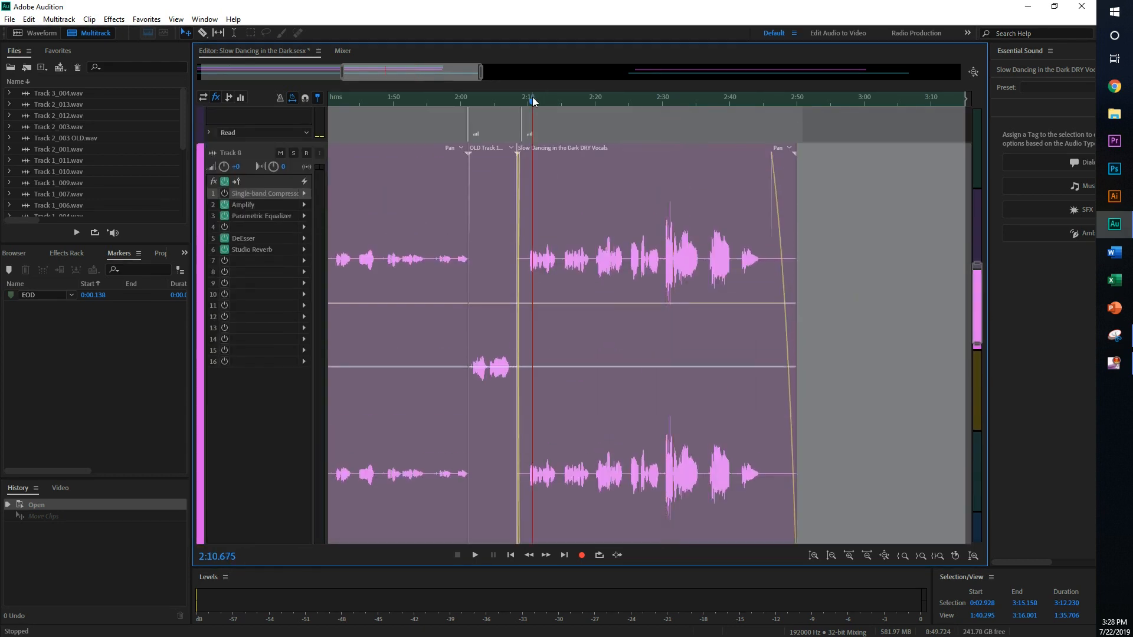
pyautogui.click(351, 101)
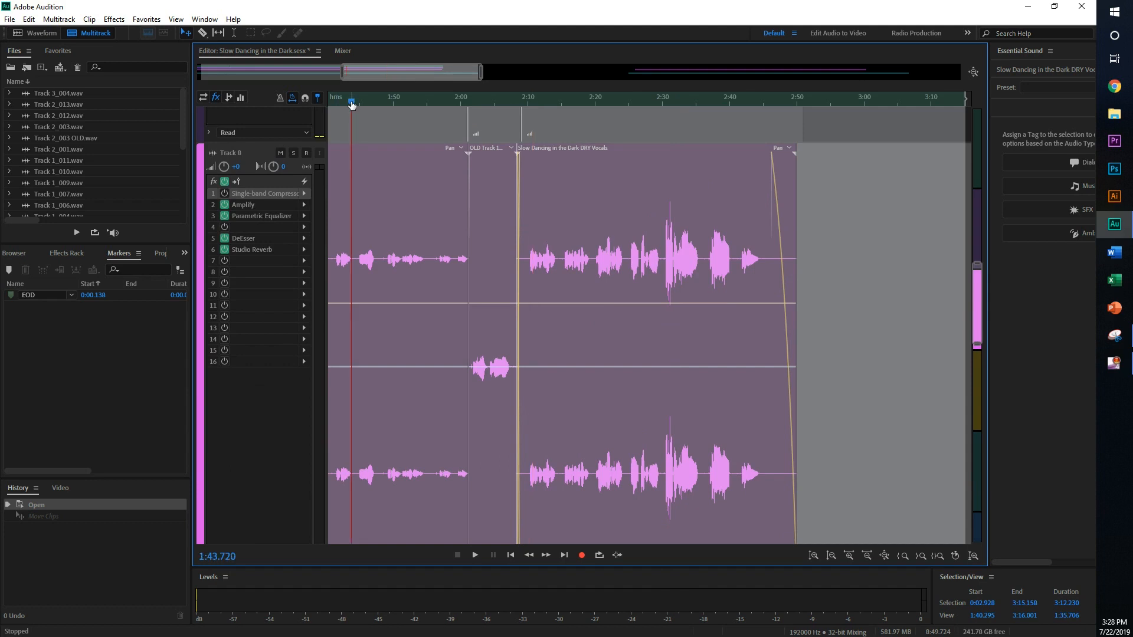
pyautogui.click(363, 102)
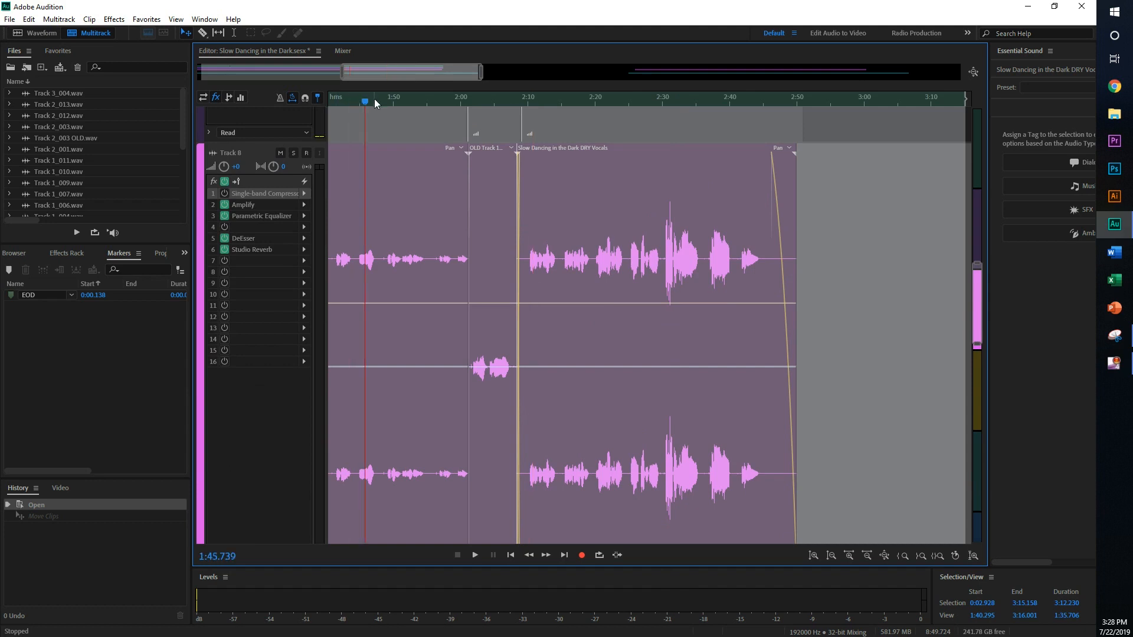
pyautogui.click(475, 554)
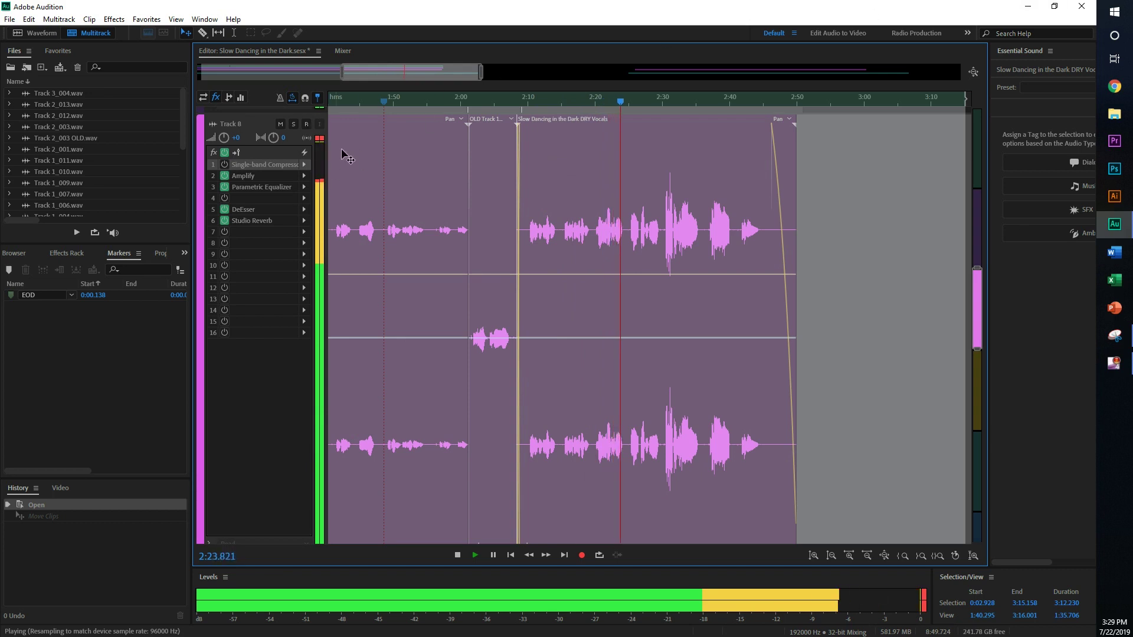
pyautogui.moveTo(434, 154)
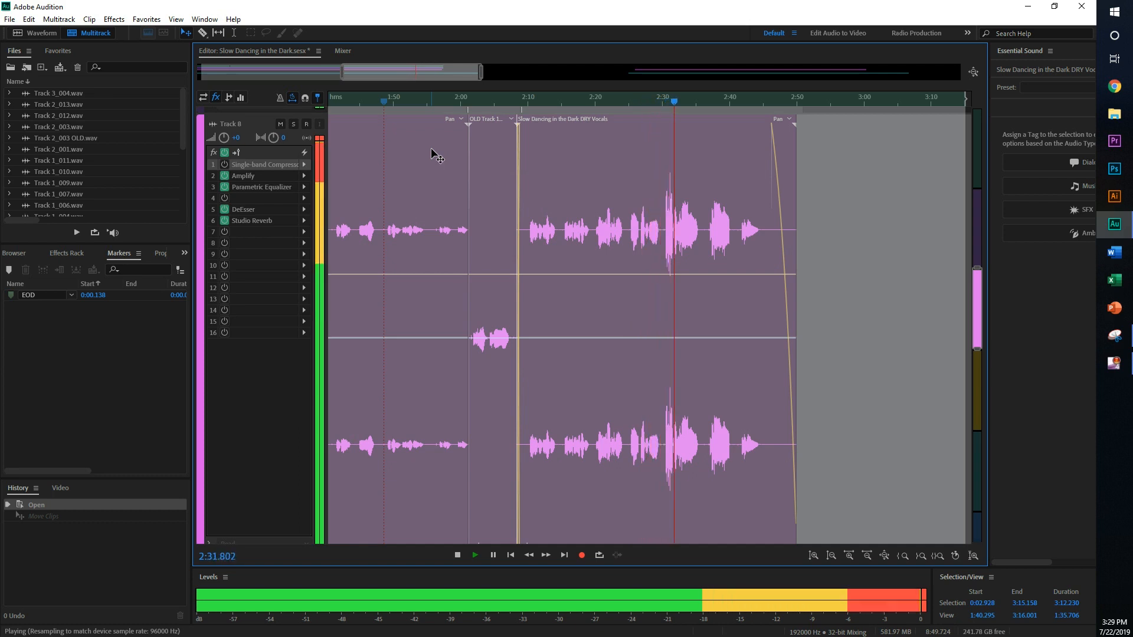
pyautogui.click(458, 554)
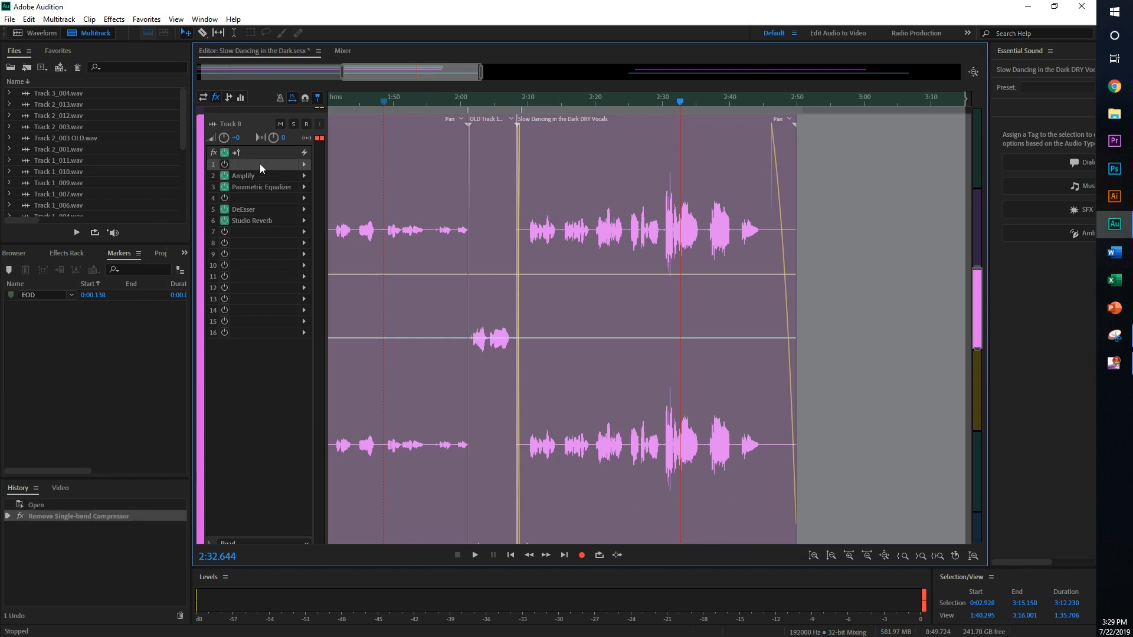
pyautogui.moveTo(314, 146)
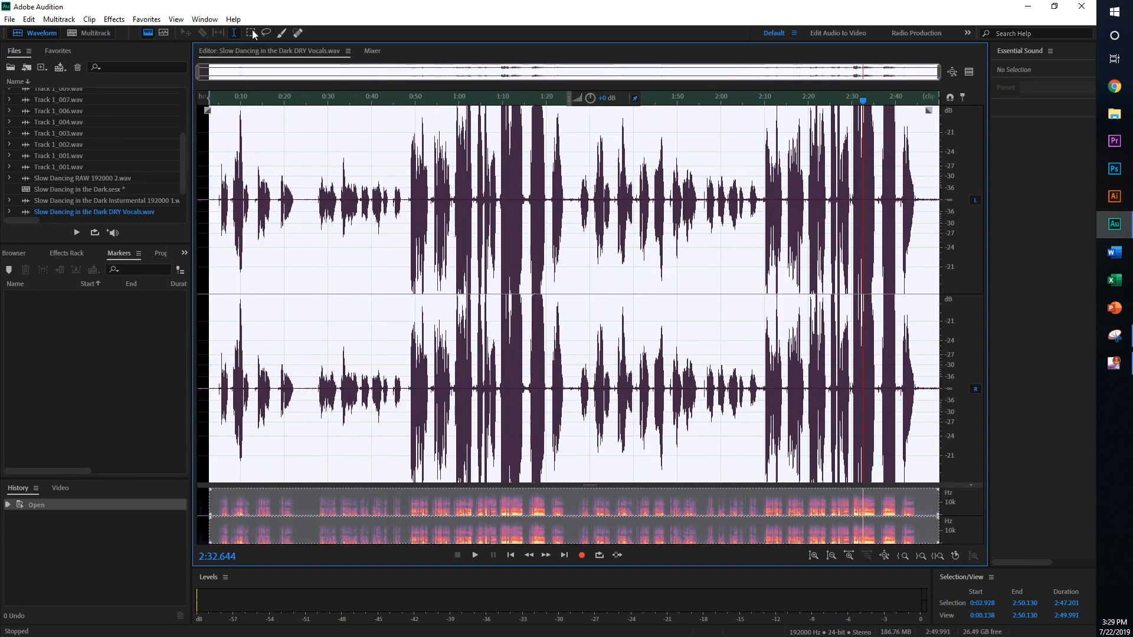
pyautogui.click(113, 19)
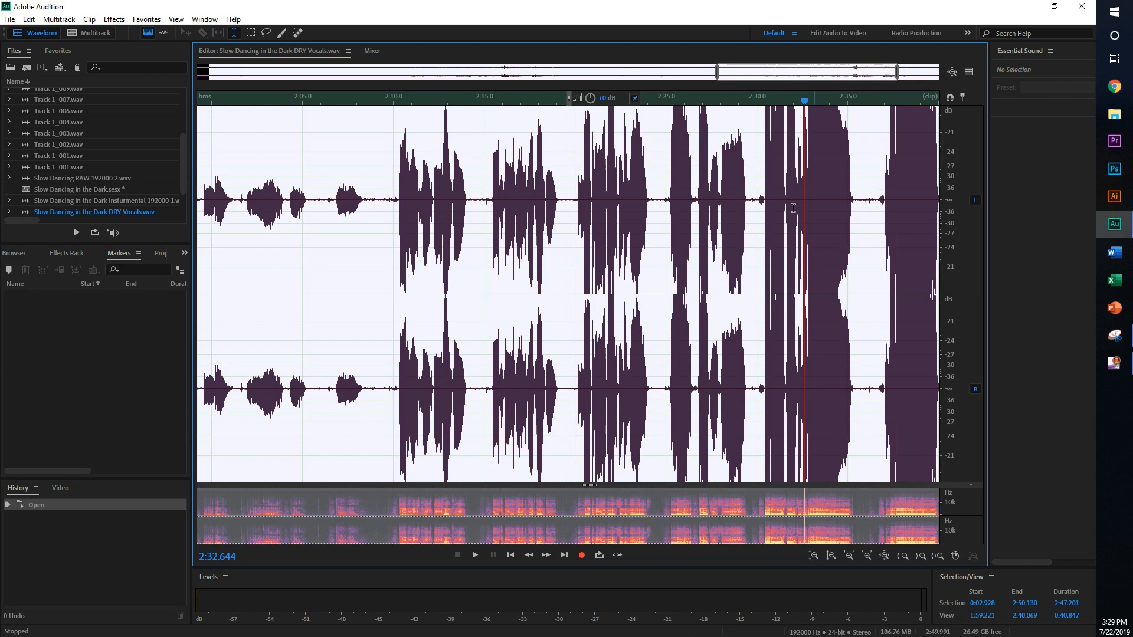
pyautogui.moveTo(592, 60)
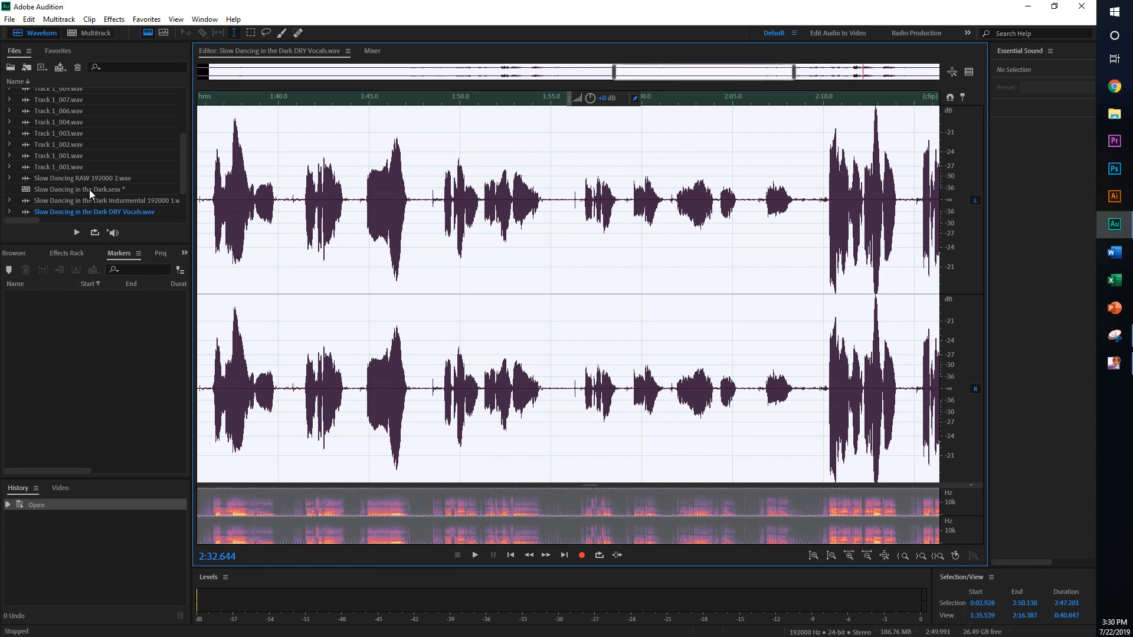
pyautogui.click(89, 33)
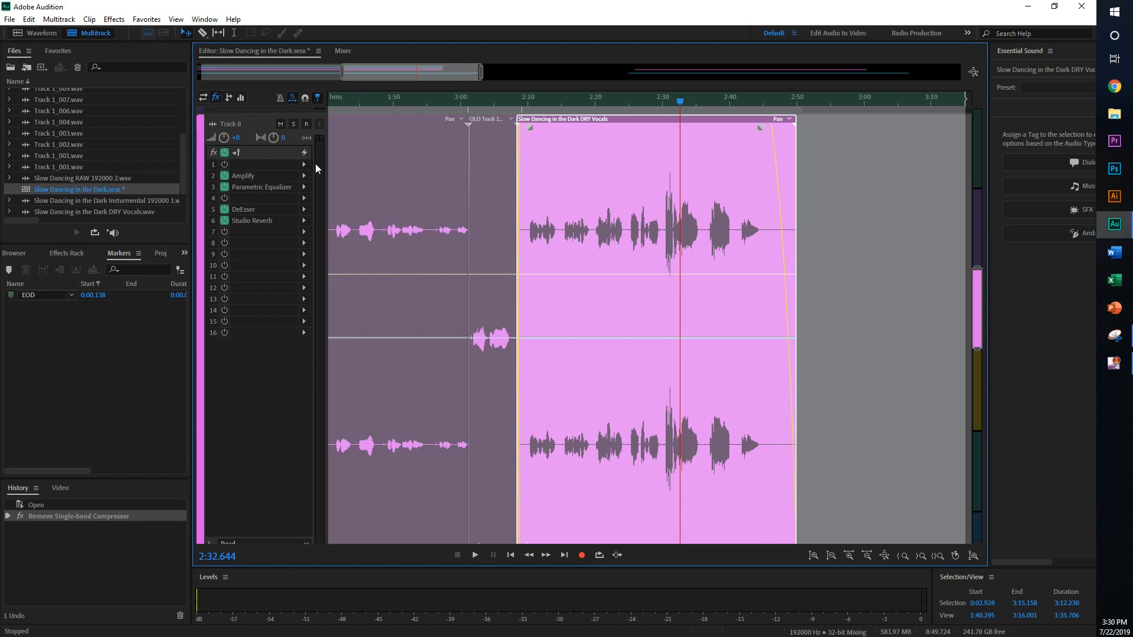
# Re-add a Single-band Compressor to the empty first slot with threshold -30 dB and ratio 4
pyautogui.click(303, 164)
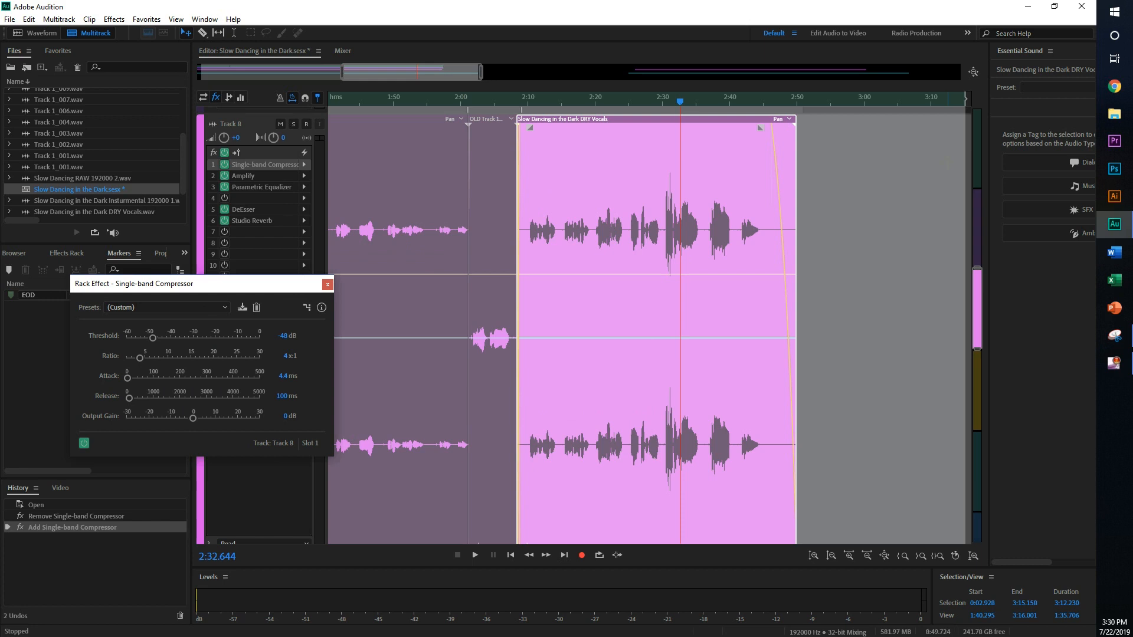
pyautogui.moveTo(599, 340)
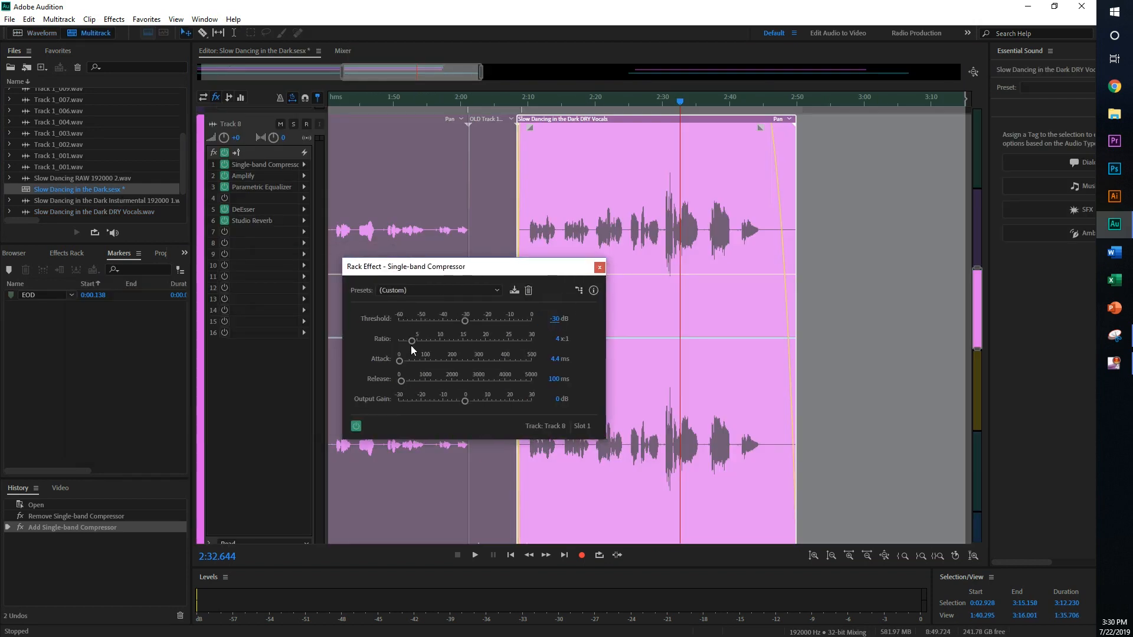
pyautogui.moveTo(412, 340); pyautogui.dragTo(397, 340)
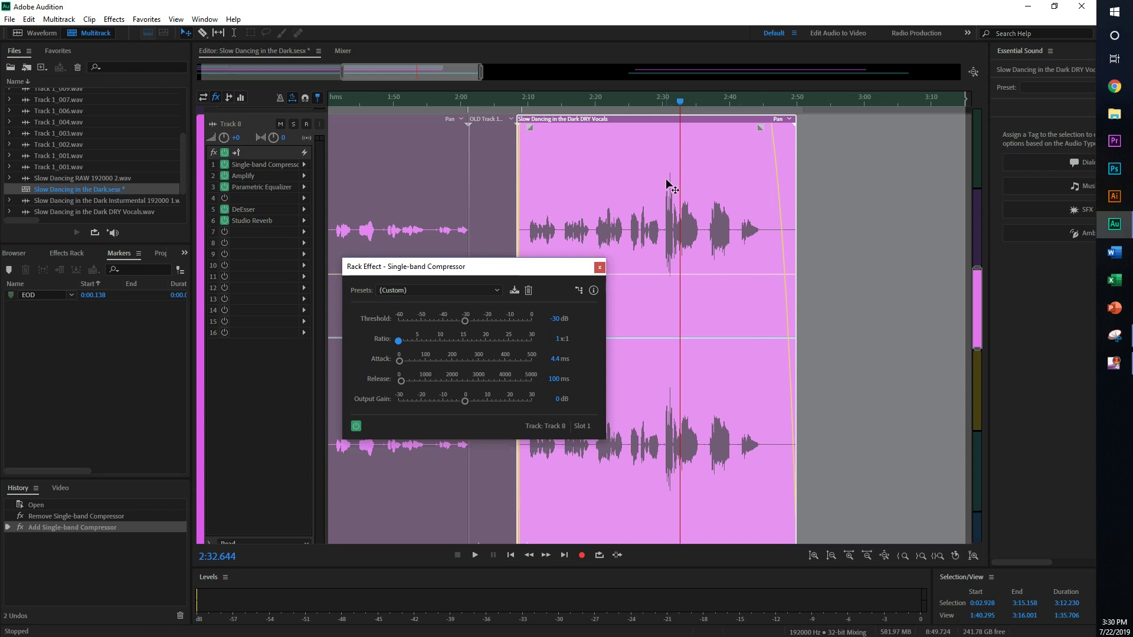
pyautogui.click(551, 338)
pyautogui.write('4')
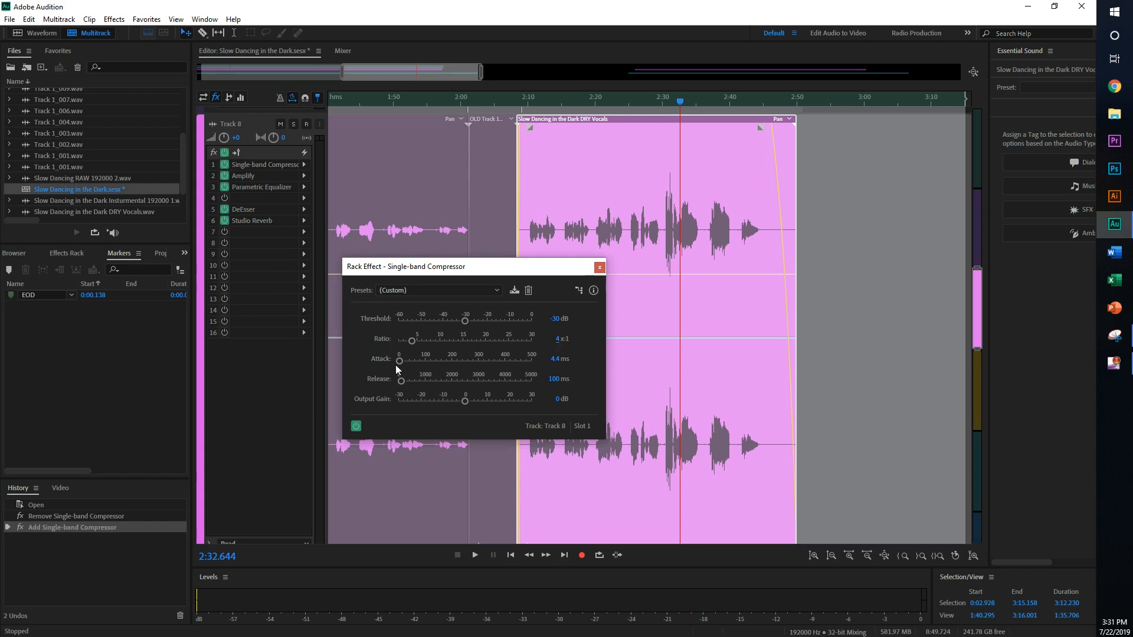
# Bring the compressor attack down to 0 ms while playing the loud vocal phrase from about 2:29
pyautogui.moveTo(400, 361); pyautogui.dragTo(397, 361)
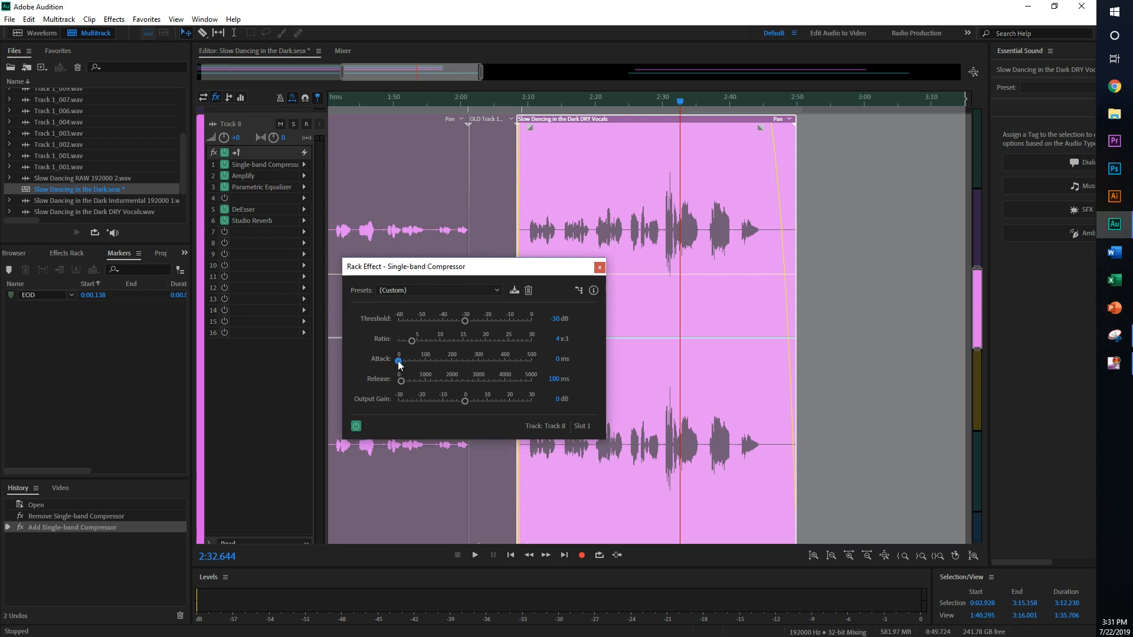
pyautogui.moveTo(398, 362); pyautogui.dragTo(479, 361)
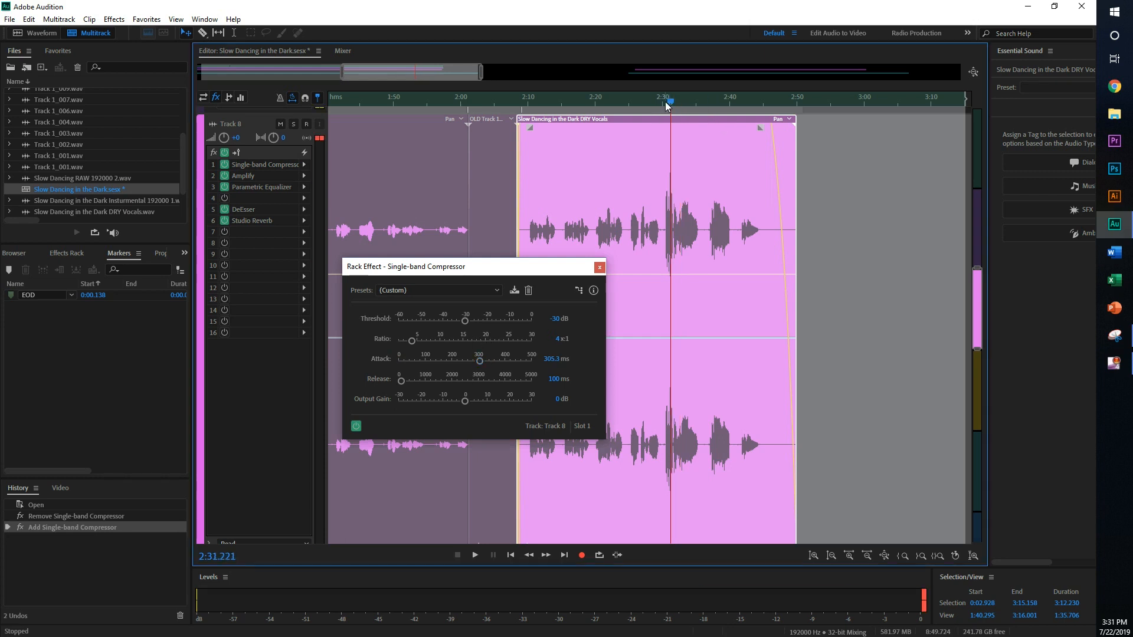
pyautogui.click(475, 554)
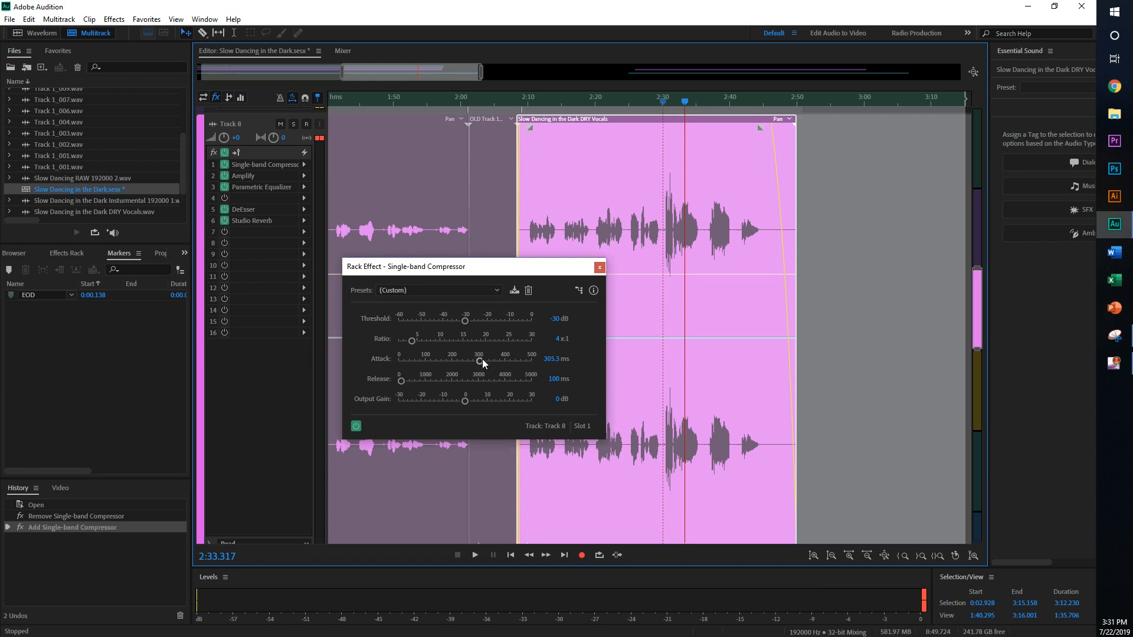
pyautogui.moveTo(478, 361); pyautogui.dragTo(397, 361)
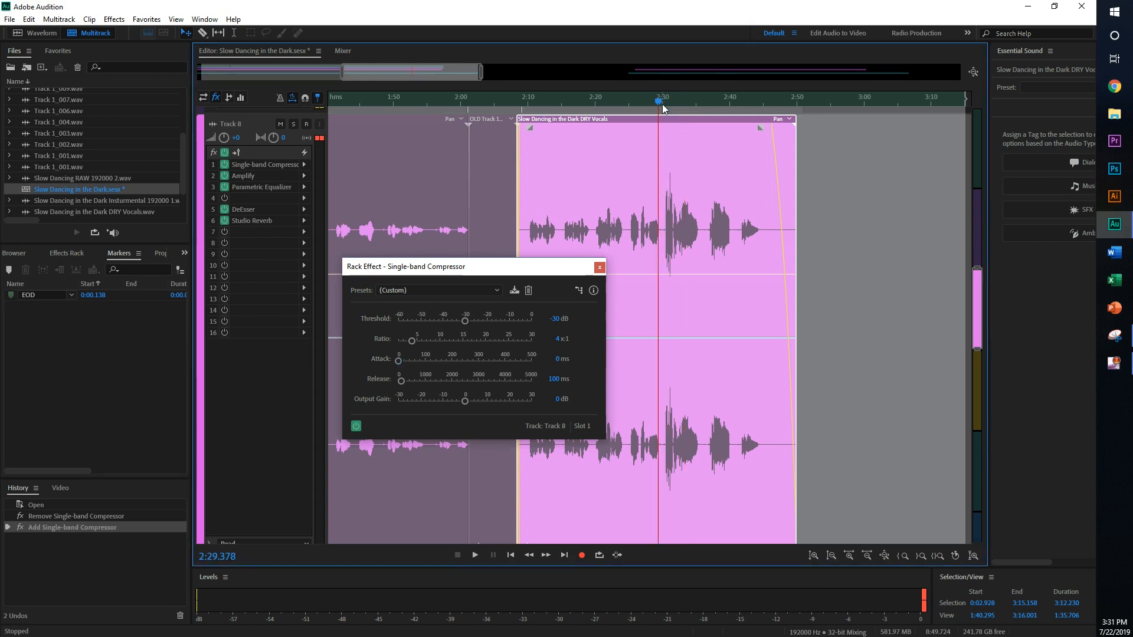
pyautogui.click(475, 554)
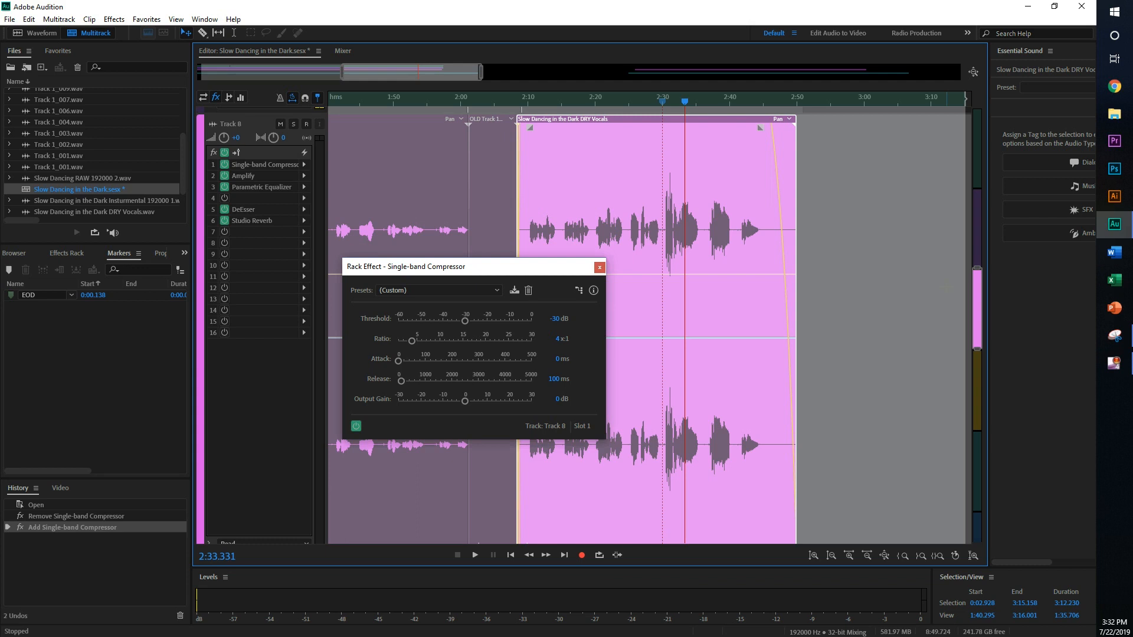
pyautogui.moveTo(448, 581)
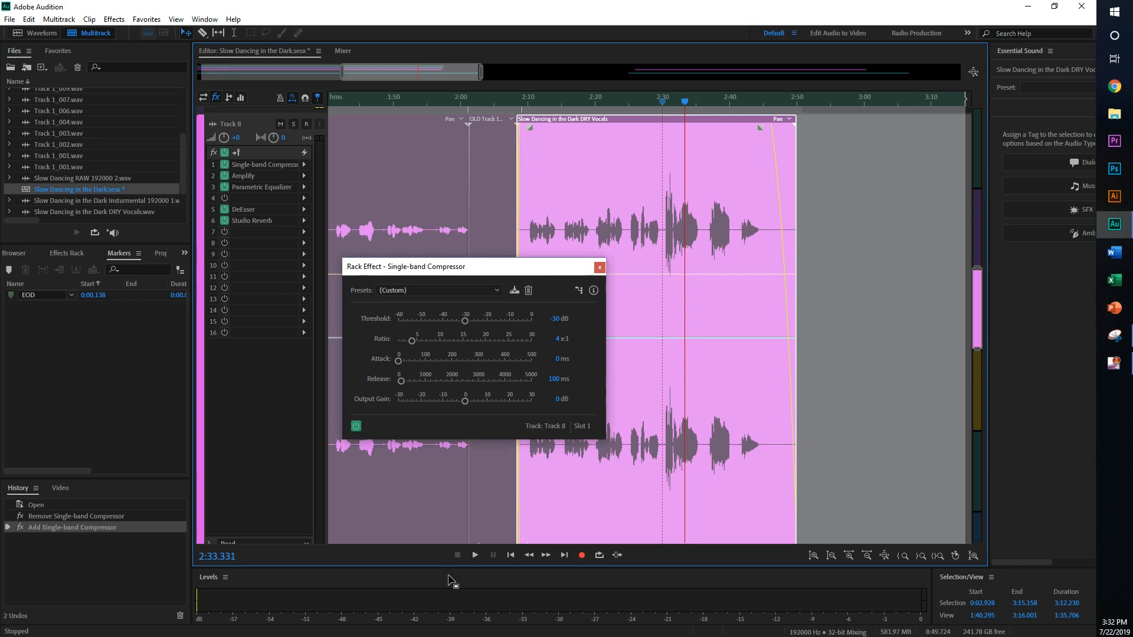
pyautogui.moveTo(548, 382)
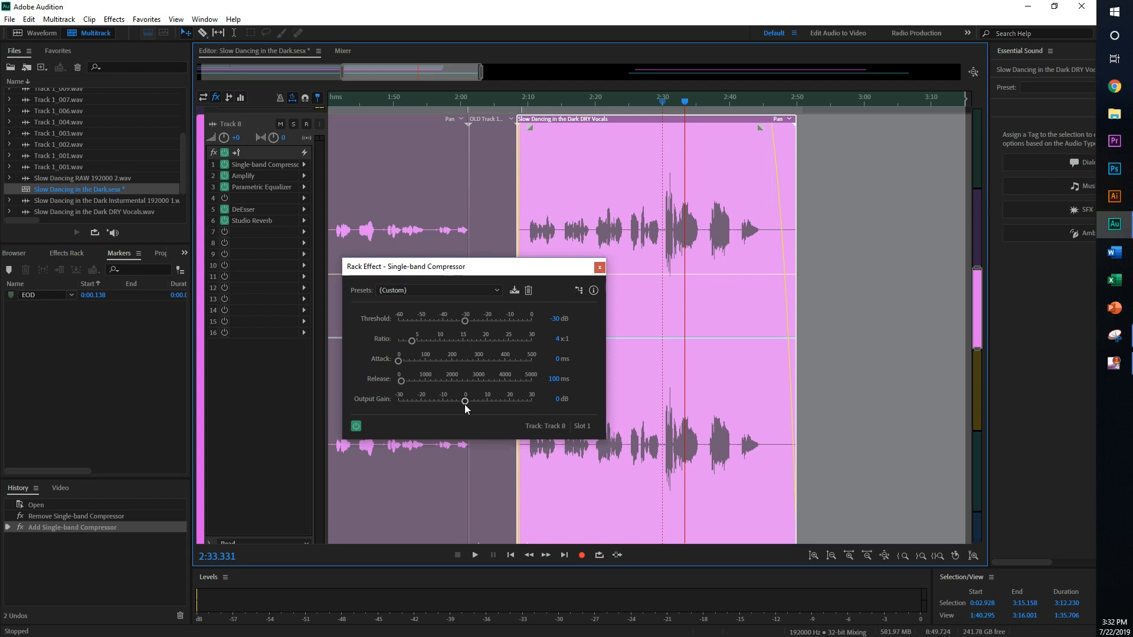
# Set the compressor Output Gain to 17 dB to match Amplify, bypass Amplify, and play from 2:30
pyautogui.moveTo(465, 400); pyautogui.dragTo(467, 400)
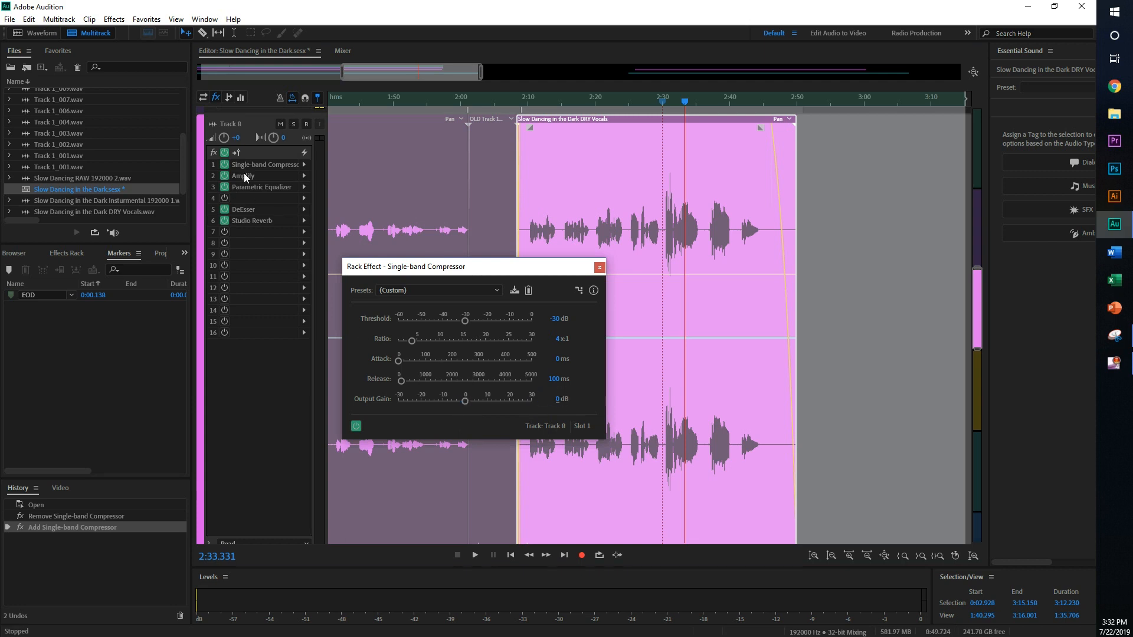
pyautogui.doubleClick(243, 174)
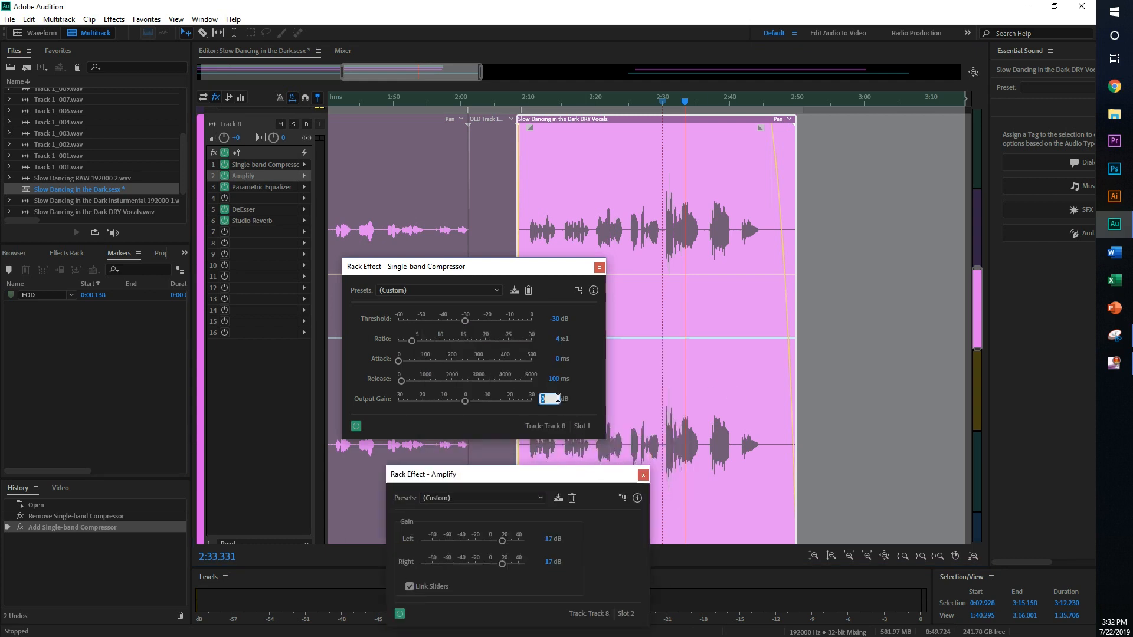
pyautogui.write('17')
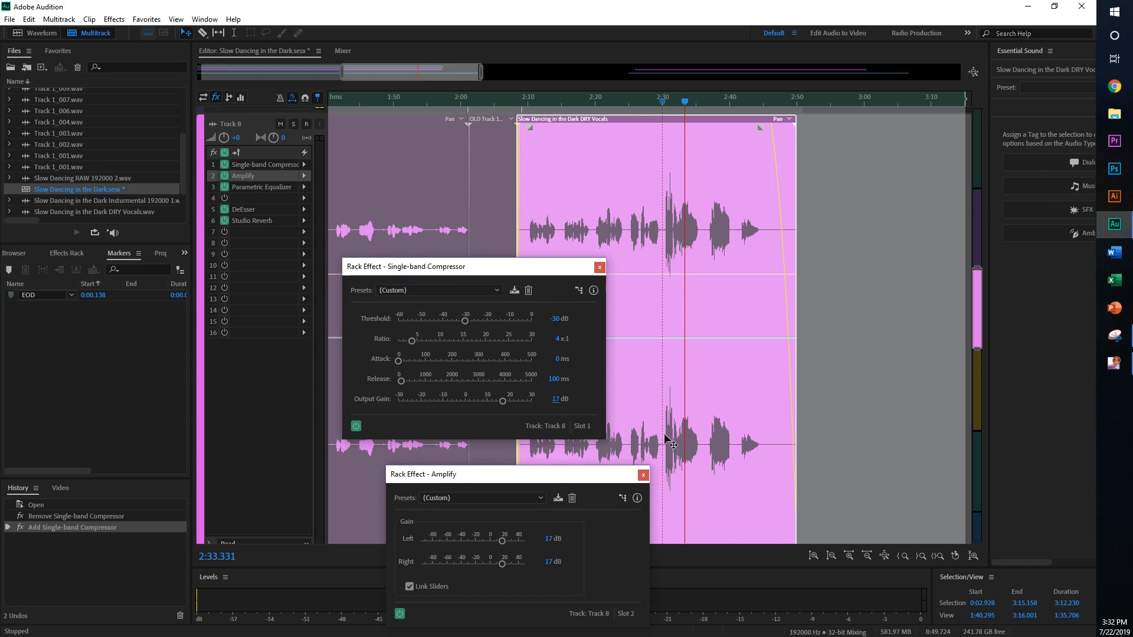
pyautogui.click(643, 474)
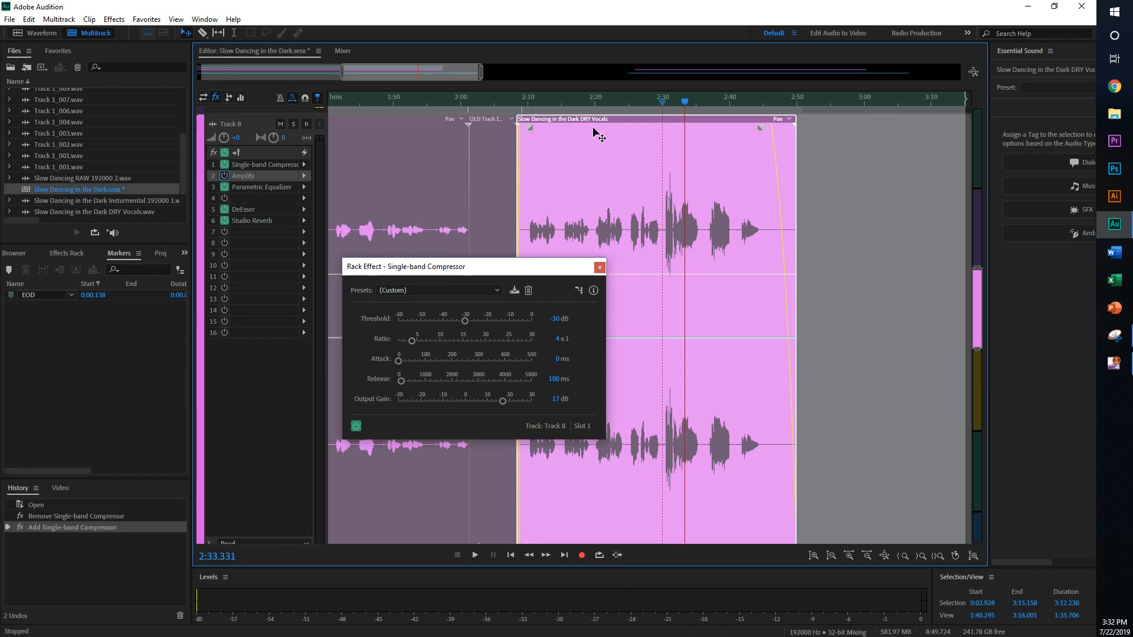
pyautogui.click(660, 102)
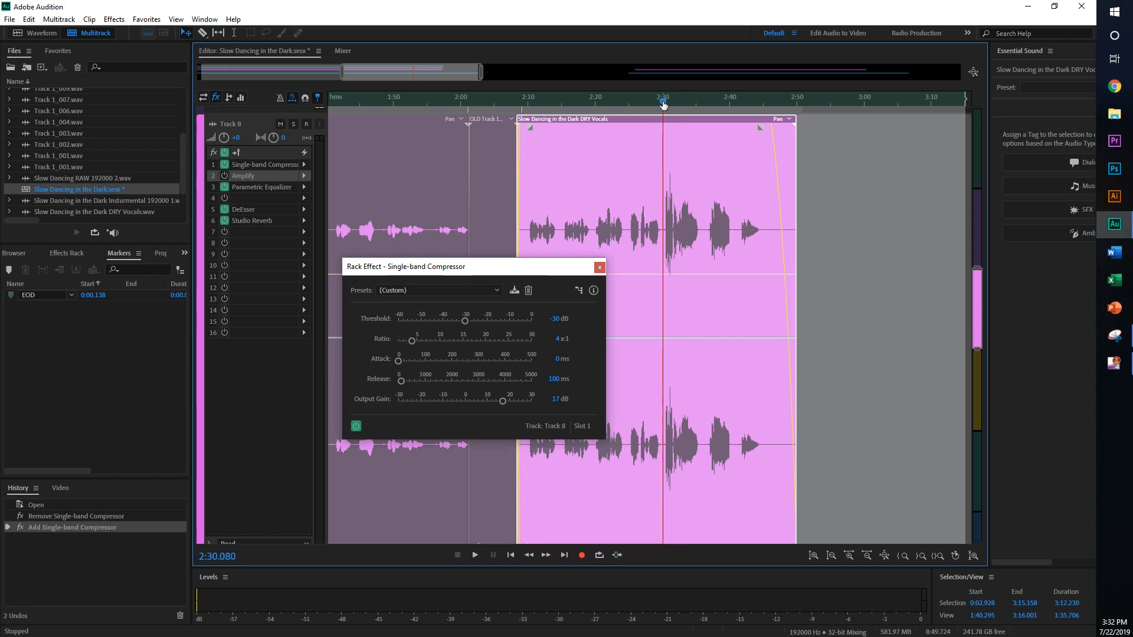
pyautogui.click(474, 554)
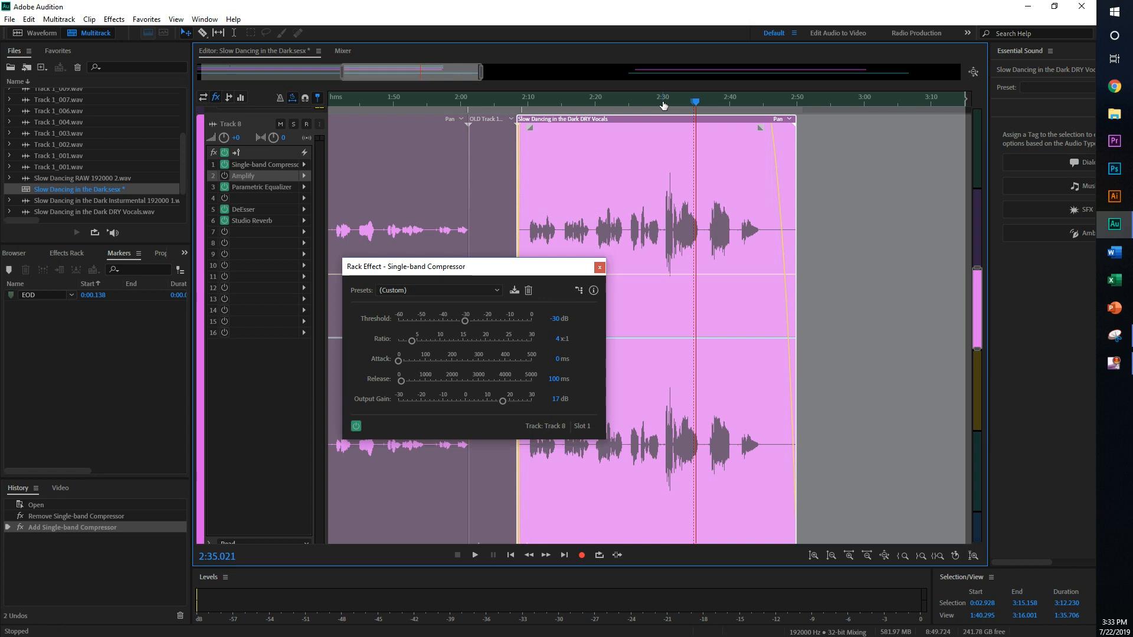
pyautogui.moveTo(503, 328)
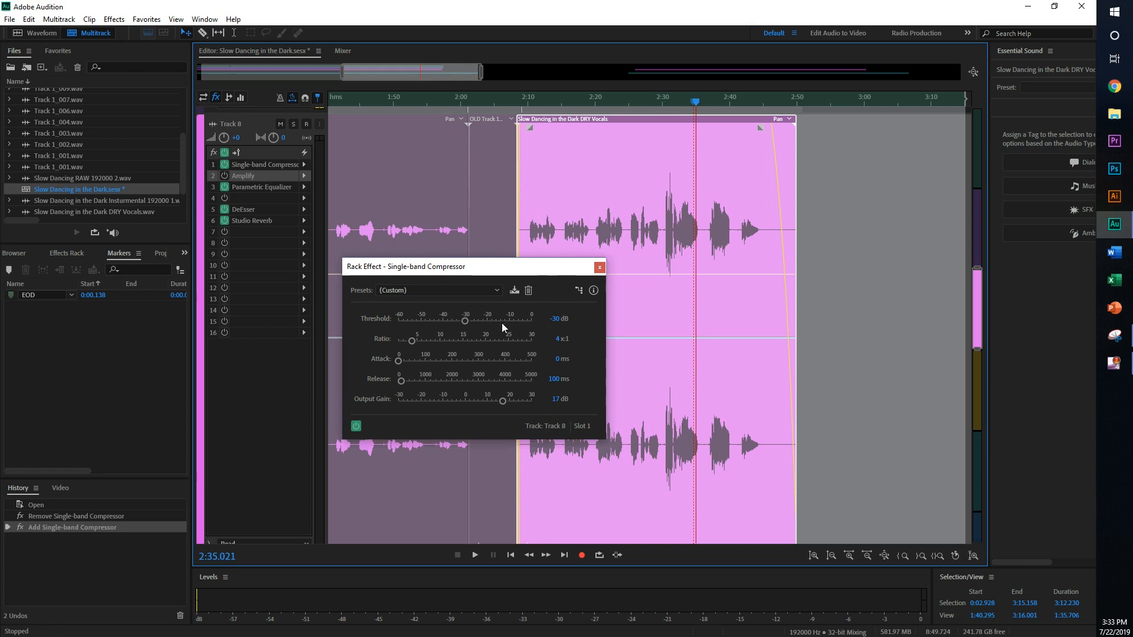
pyautogui.moveTo(732, 73)
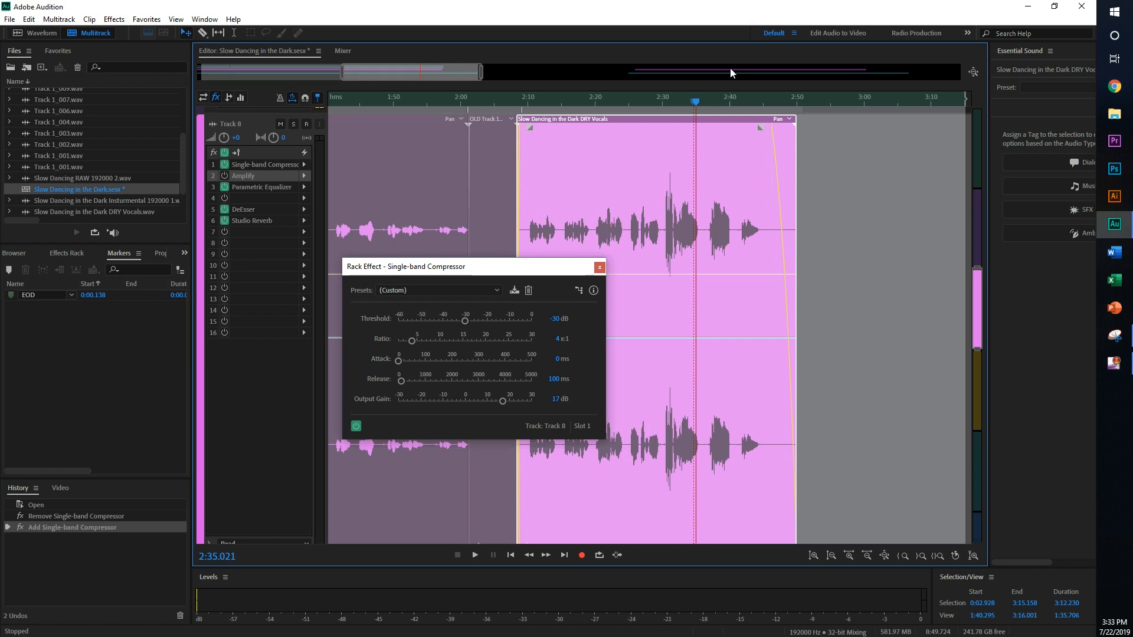
pyautogui.moveTo(658, 361)
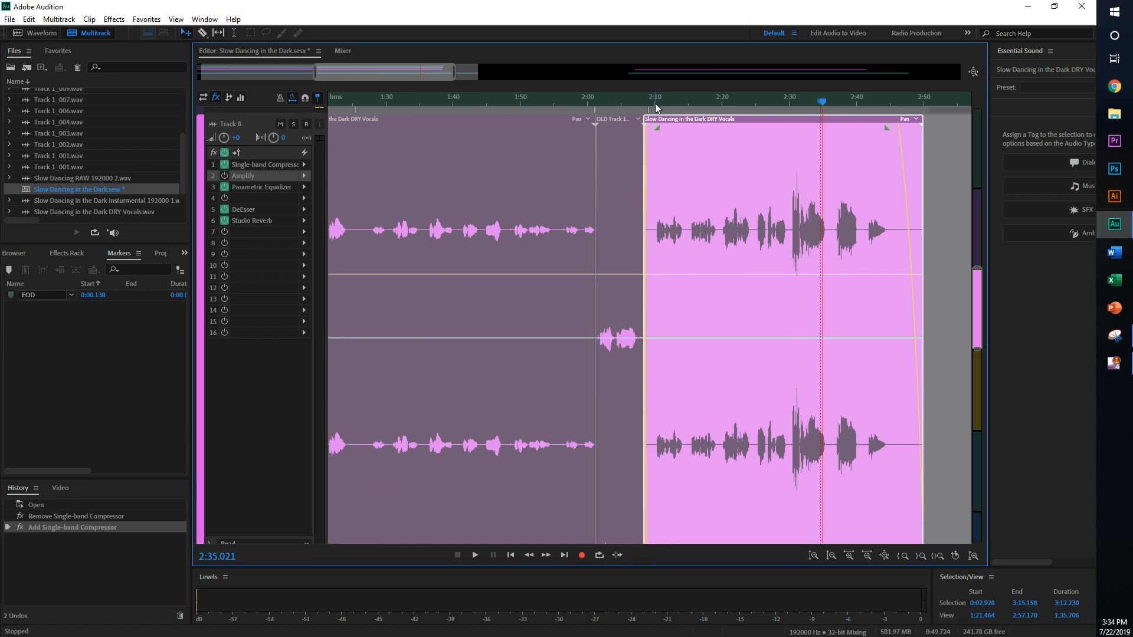
# Play the verse from about 1:52-2:10 to compare the compressor against the old Amplify boost
pyautogui.click(474, 555)
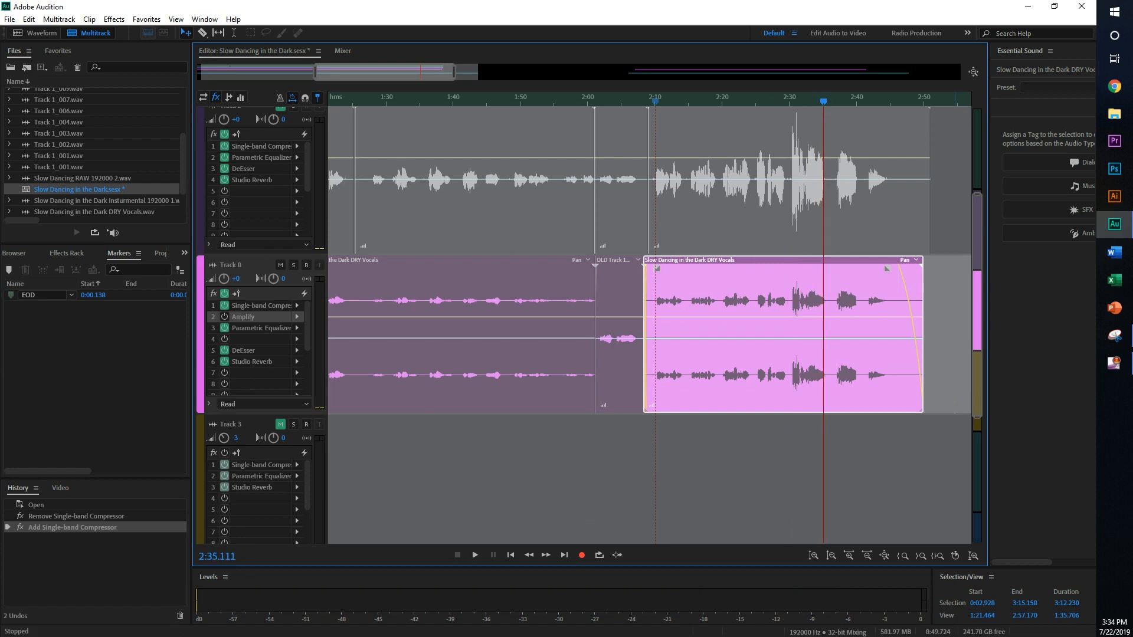
pyautogui.moveTo(535, 101)
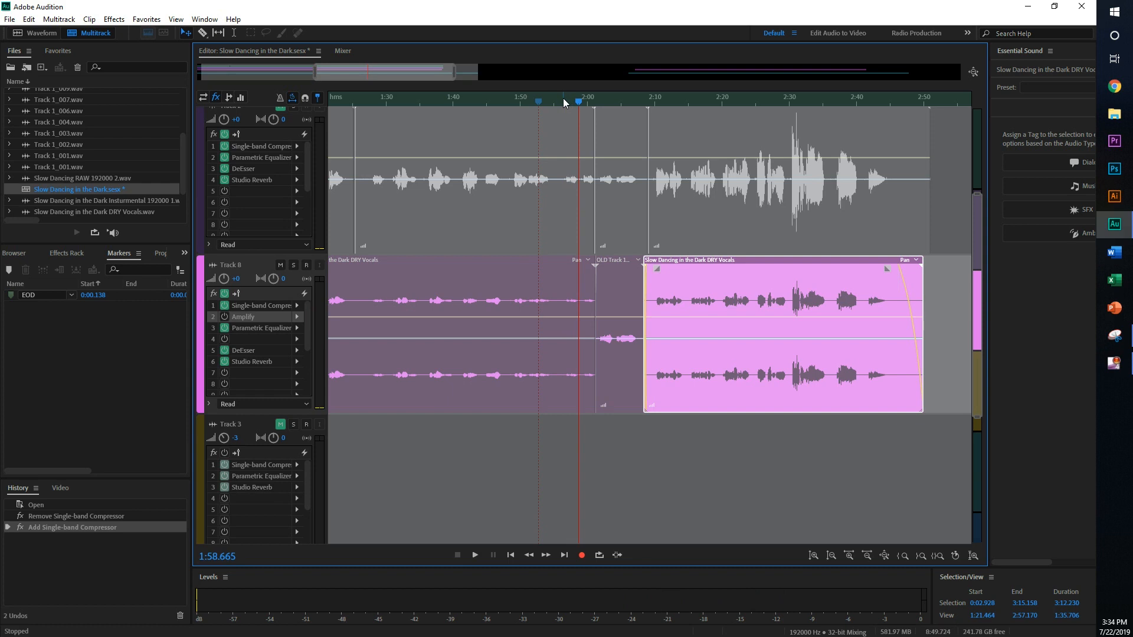
pyautogui.moveTo(224, 328)
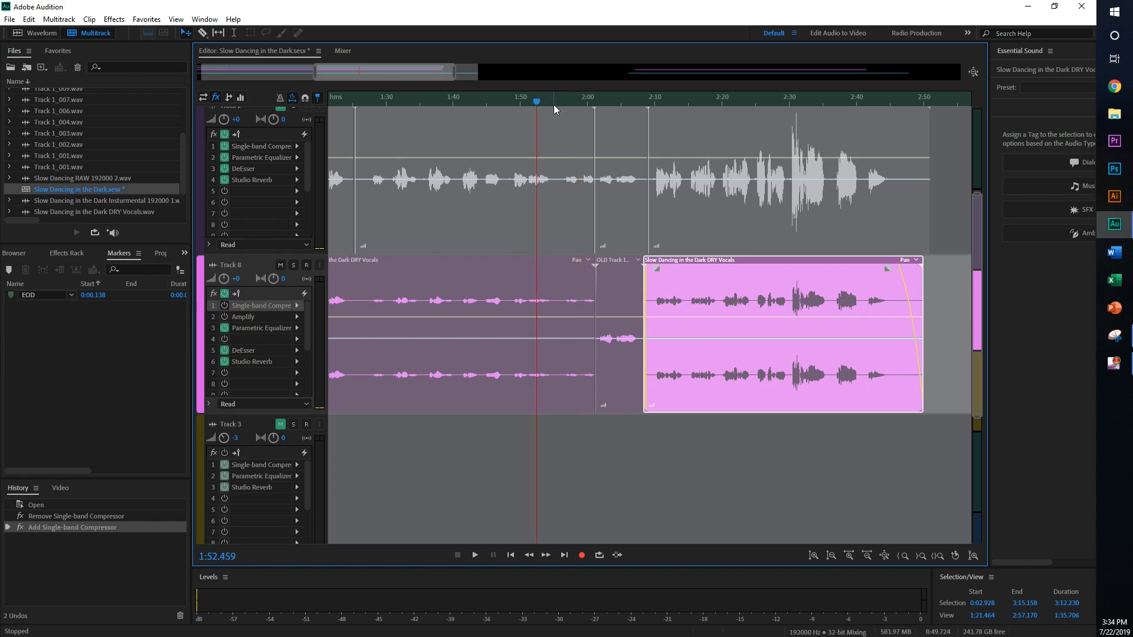
pyautogui.click(474, 555)
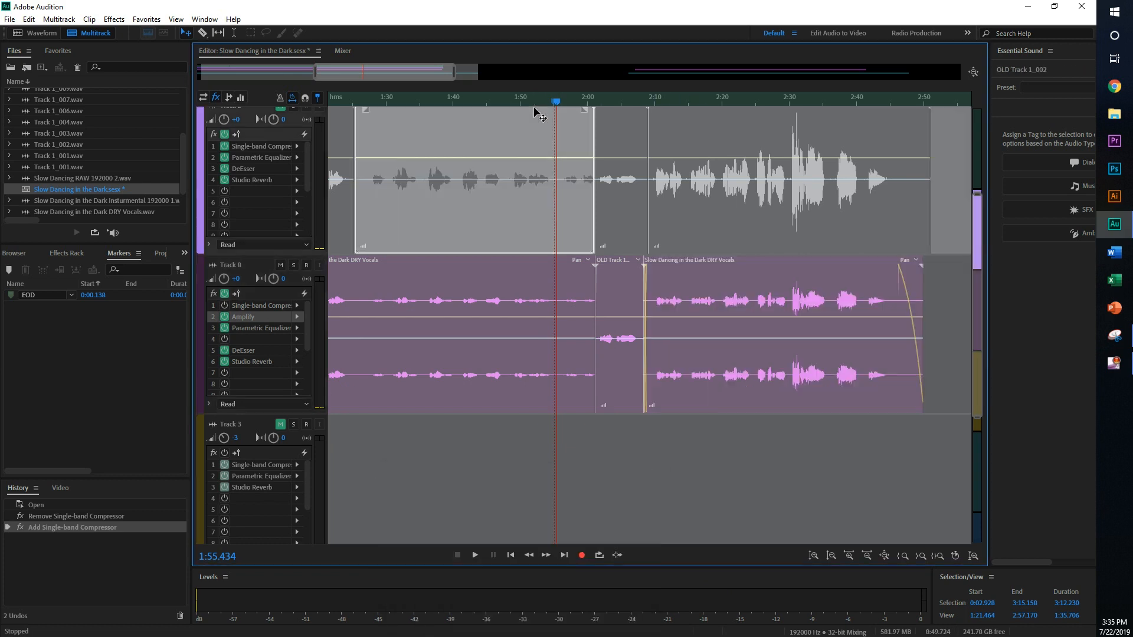
pyautogui.click(474, 554)
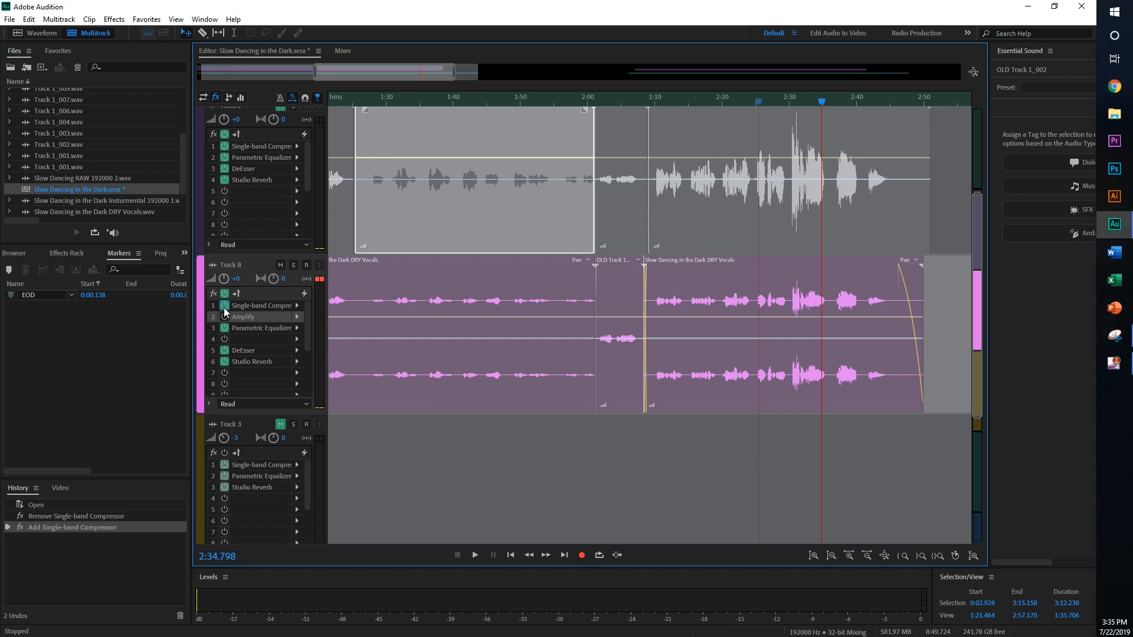
pyautogui.moveTo(273, 335)
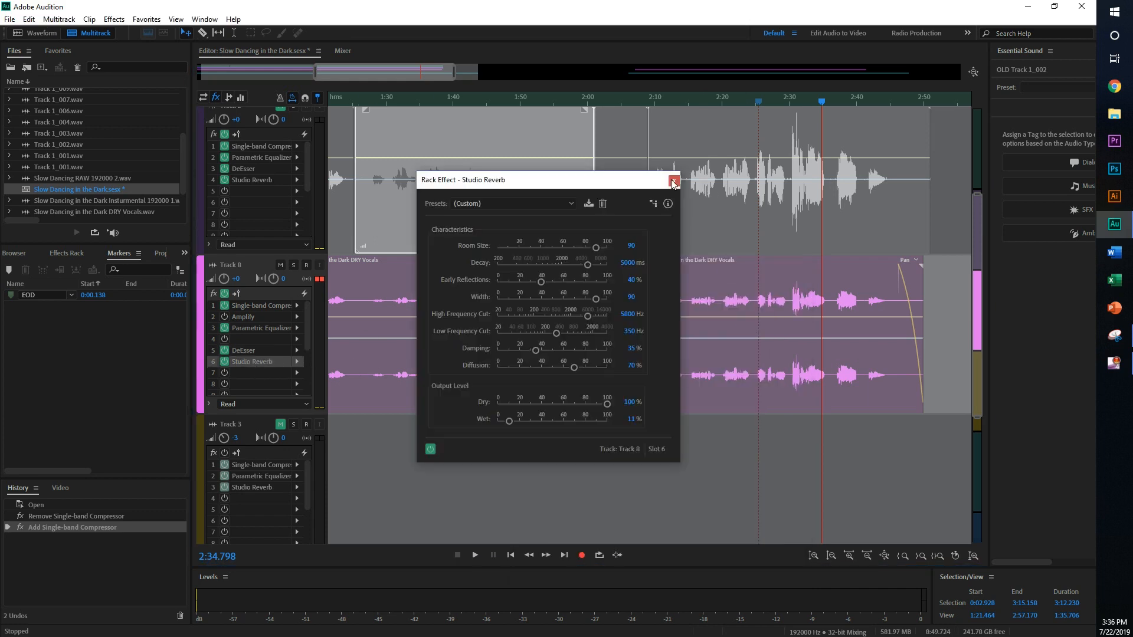
pyautogui.click(672, 182)
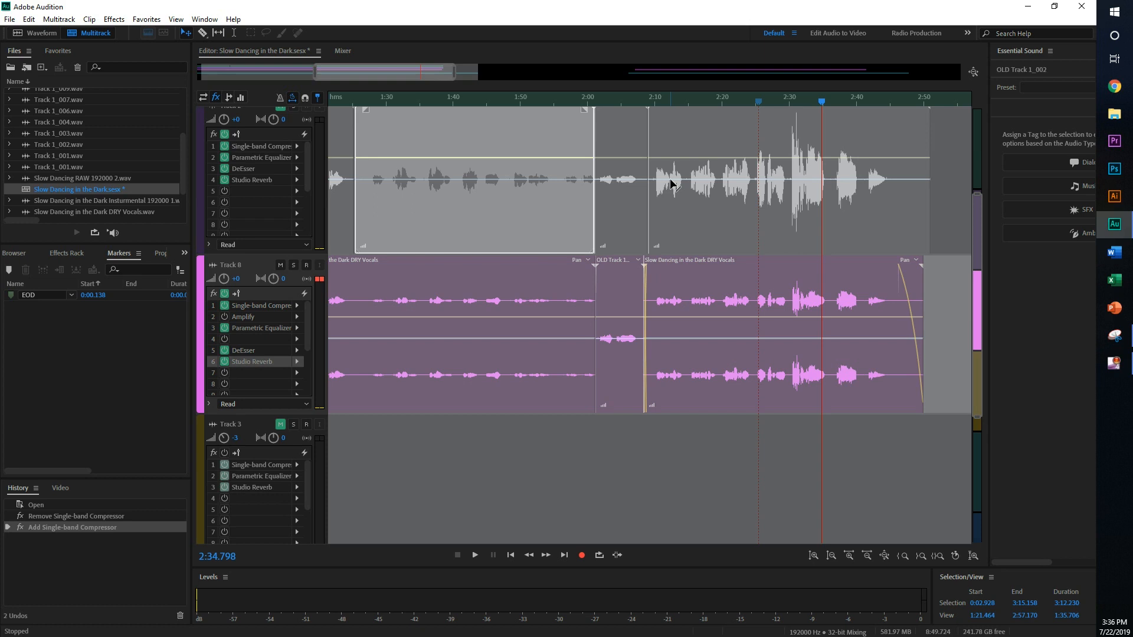
pyautogui.moveTo(1084, 256)
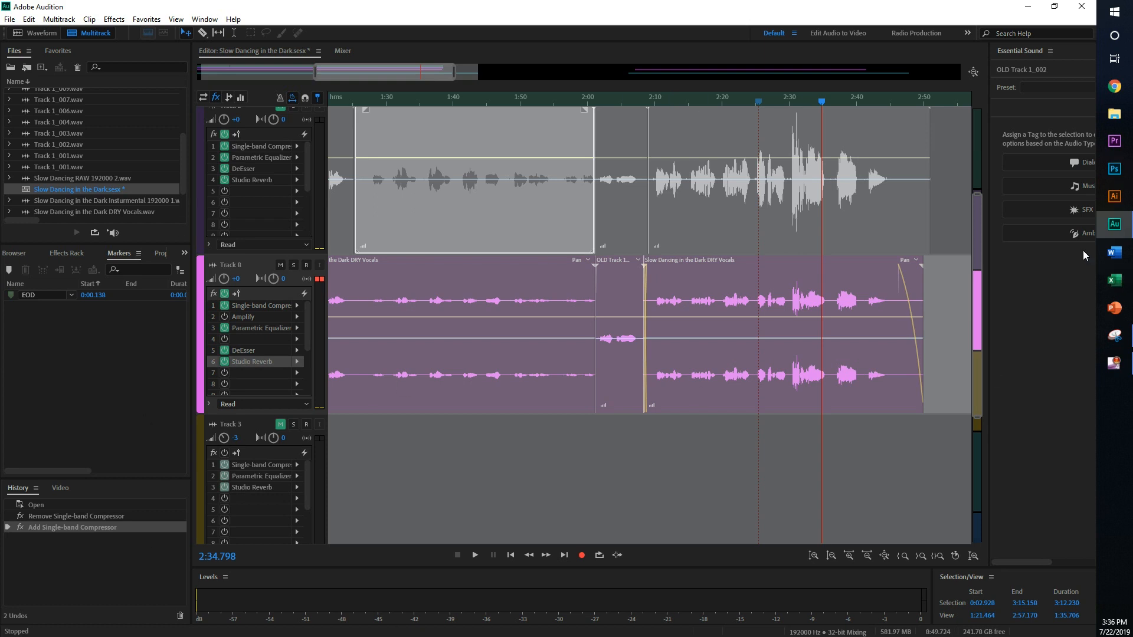